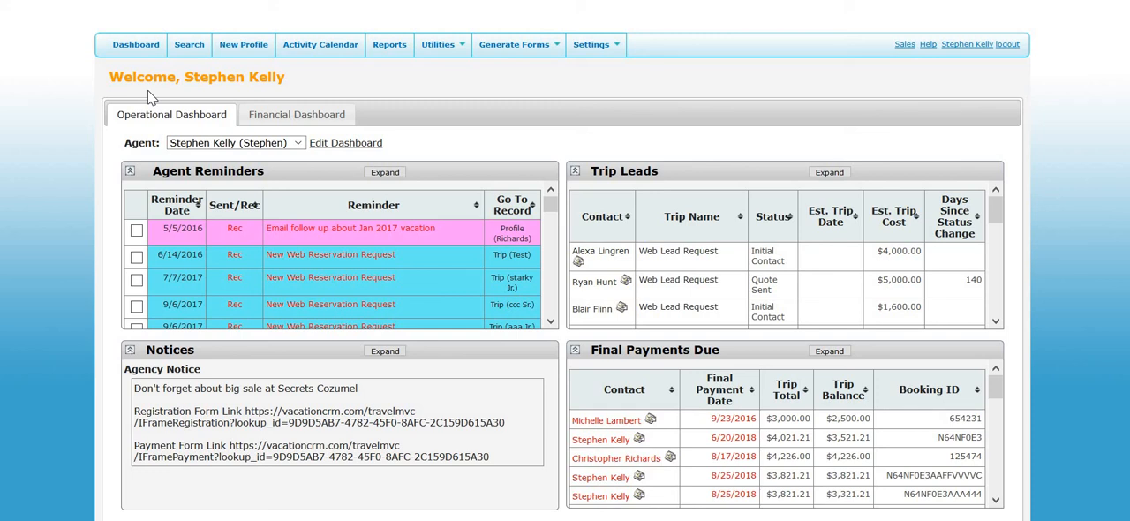
pyautogui.moveTo(450, 119)
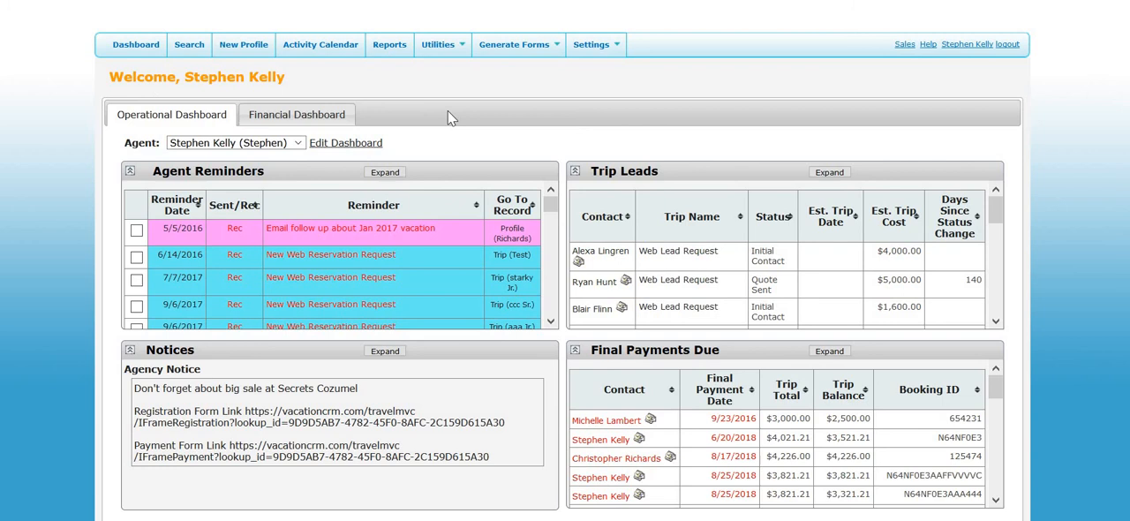
# Go from the dashboard to the administrative Options page via the Settings menu.
pyautogui.click(590, 44)
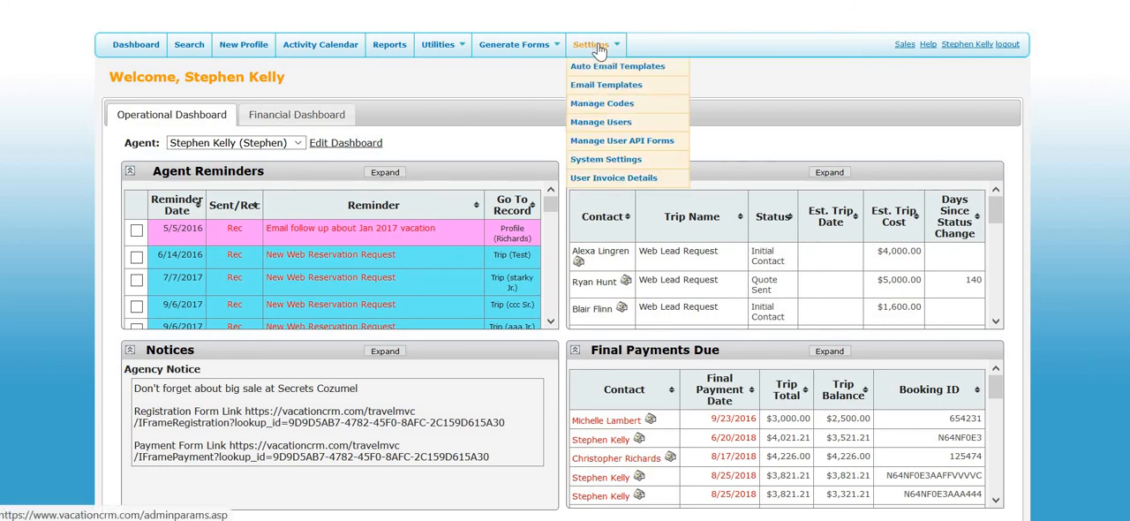
pyautogui.moveTo(628, 71)
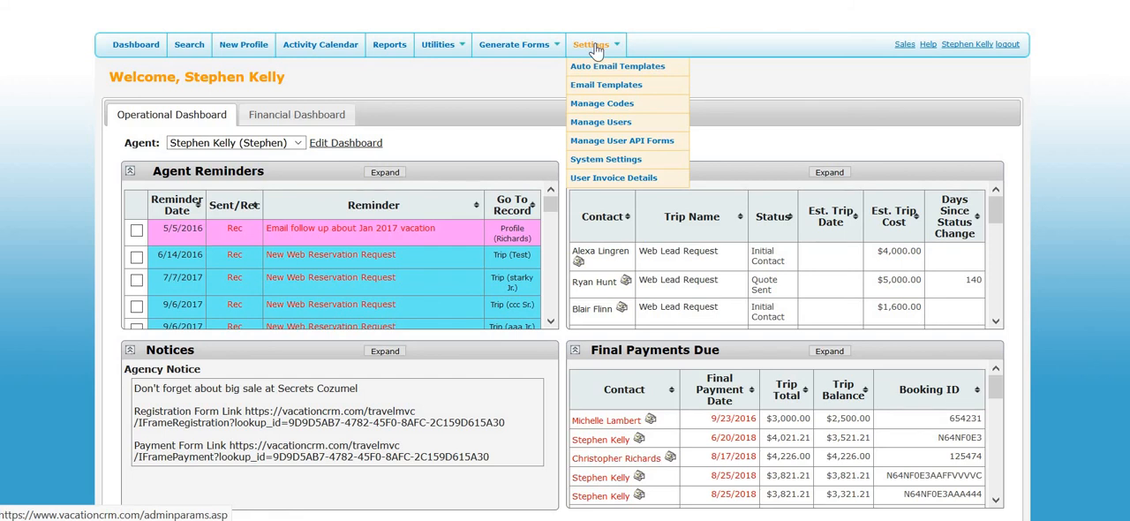
pyautogui.moveTo(597, 80)
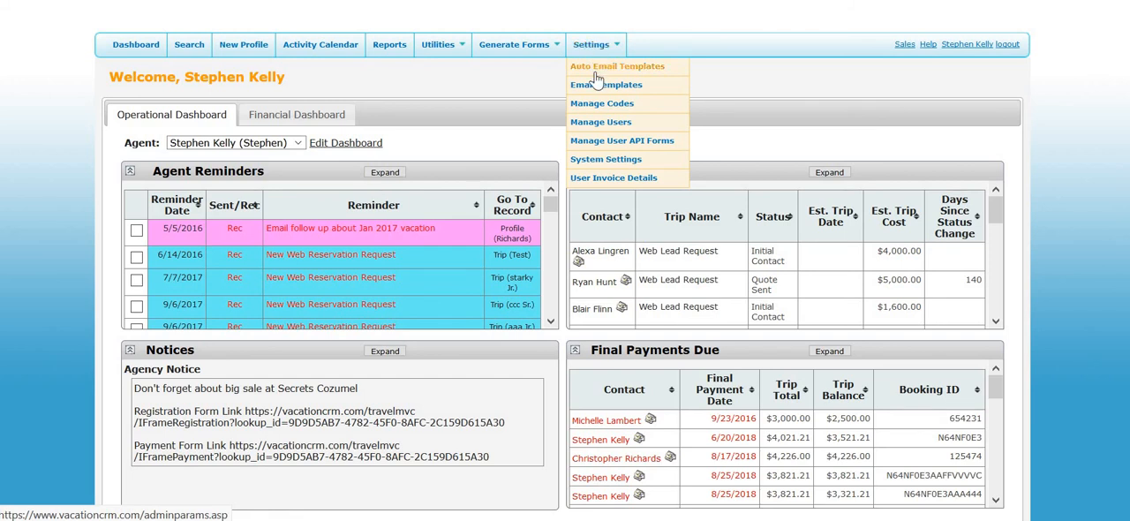
pyautogui.moveTo(621, 141)
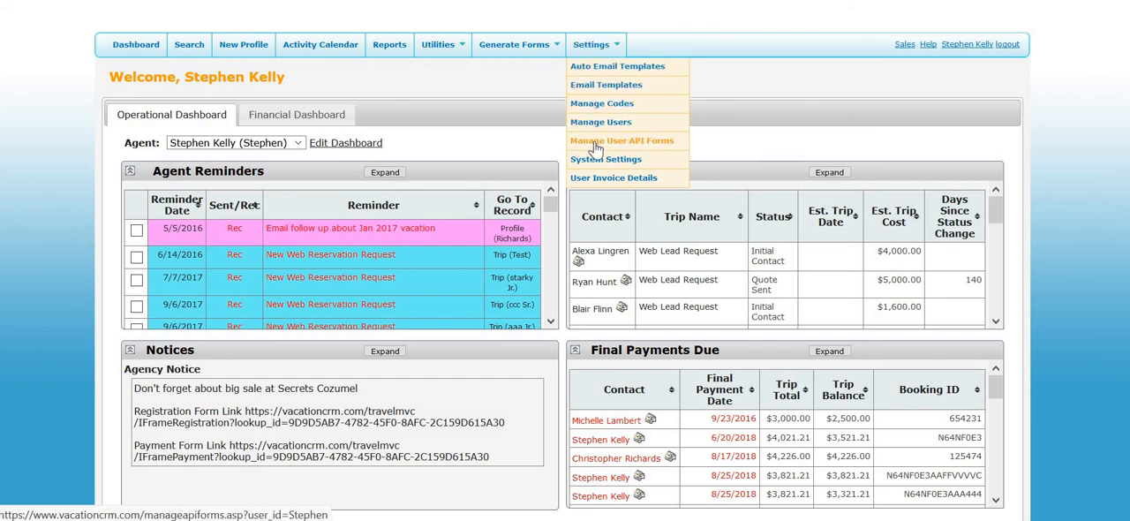
pyautogui.moveTo(606, 158)
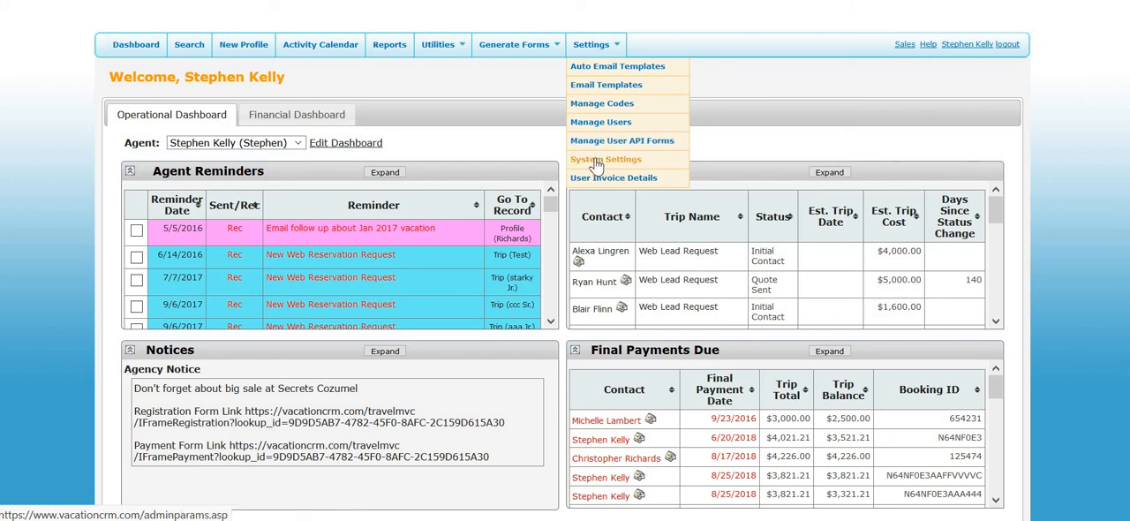
pyautogui.click(603, 158)
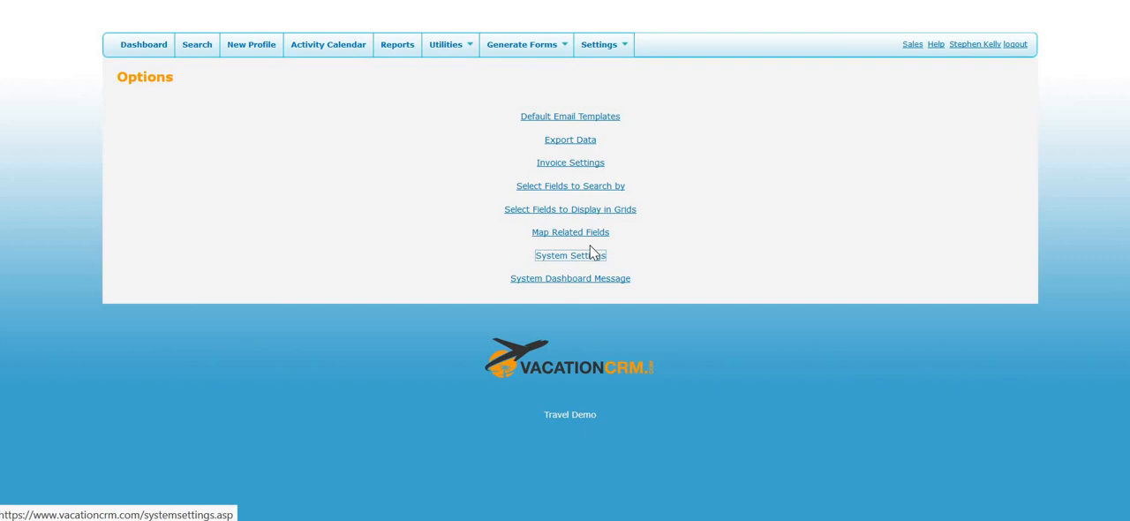
# Confirm Enable Auto Emails for Agents is ticked in System Settings, then return to the Settings list.
pyautogui.click(570, 254)
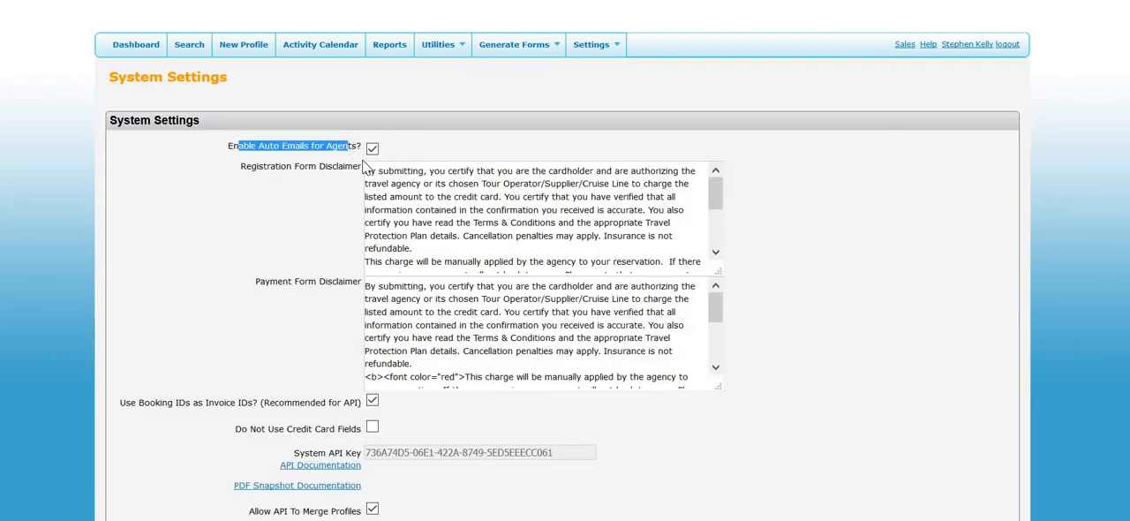
pyautogui.scroll(-3)
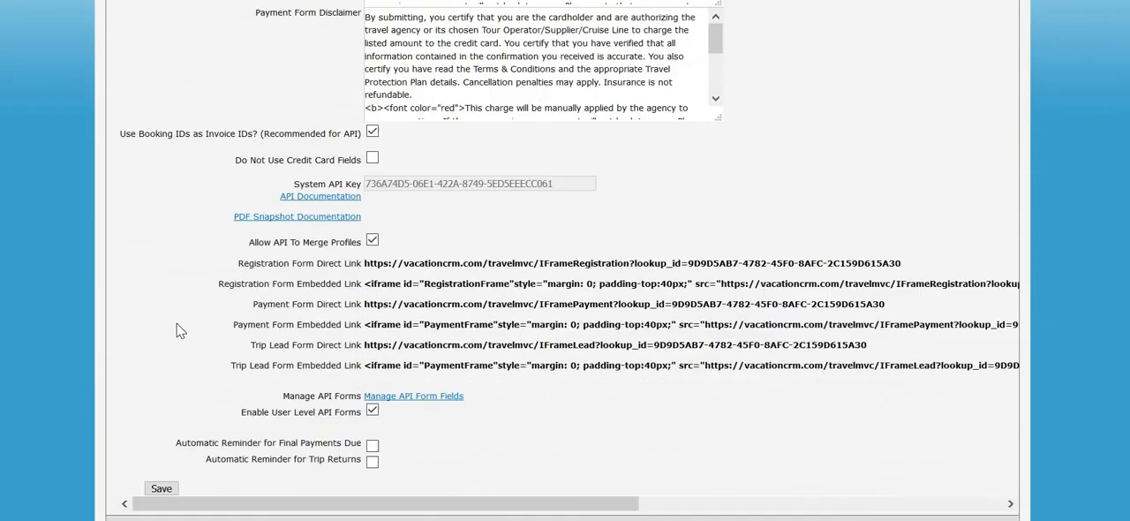
pyautogui.scroll(3)
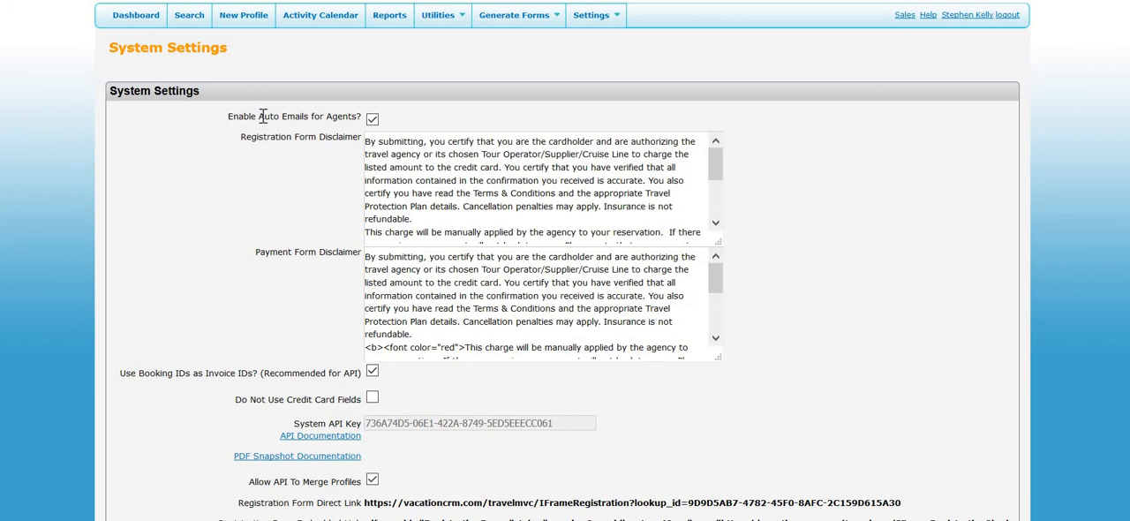
pyautogui.moveTo(537, 105)
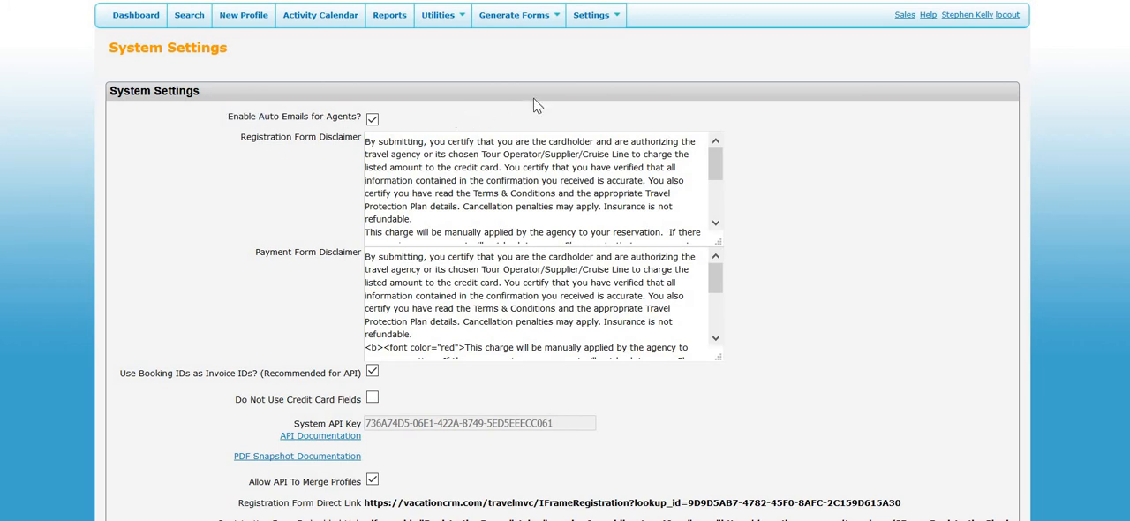
pyautogui.click(589, 14)
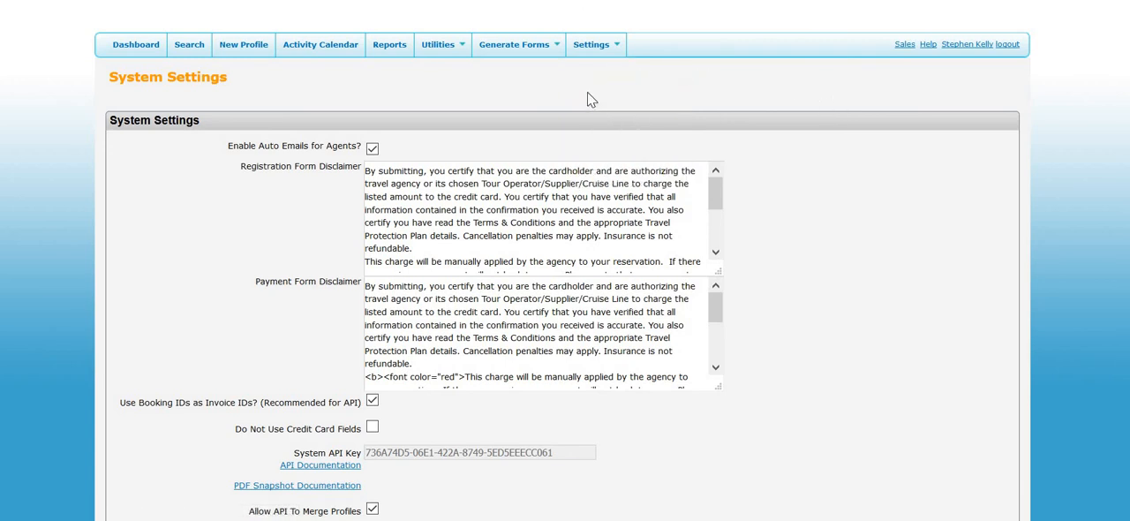
pyautogui.click(589, 44)
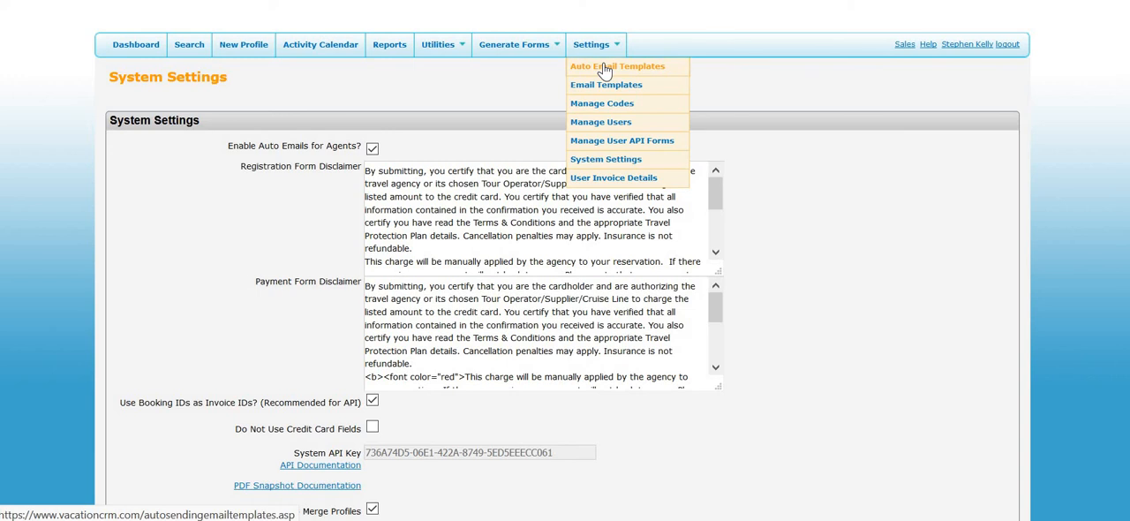
# Review the Payment Reminders template, its merge fields and the 7-days-before send setting.
pyautogui.click(618, 65)
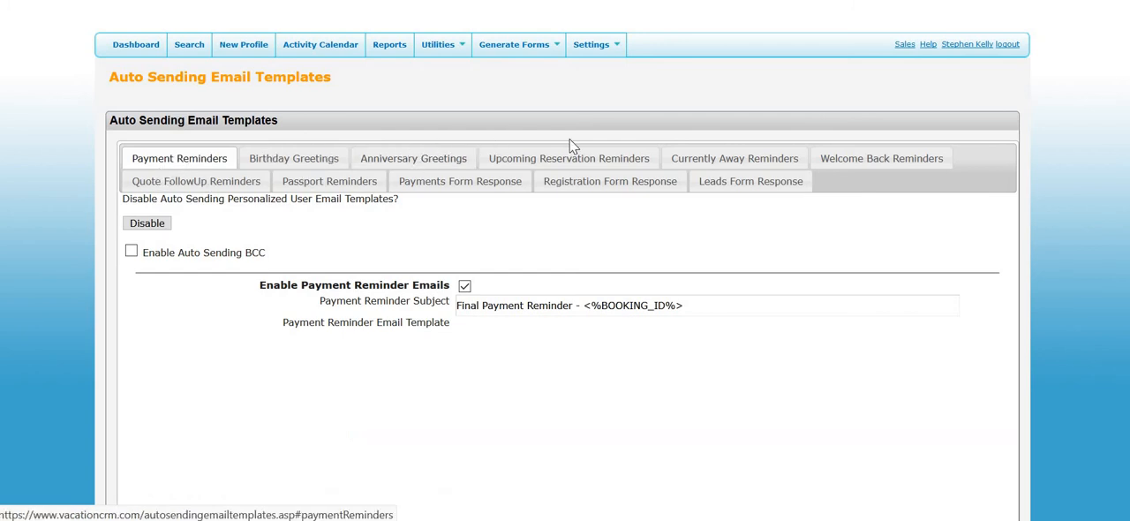
pyautogui.click(194, 180)
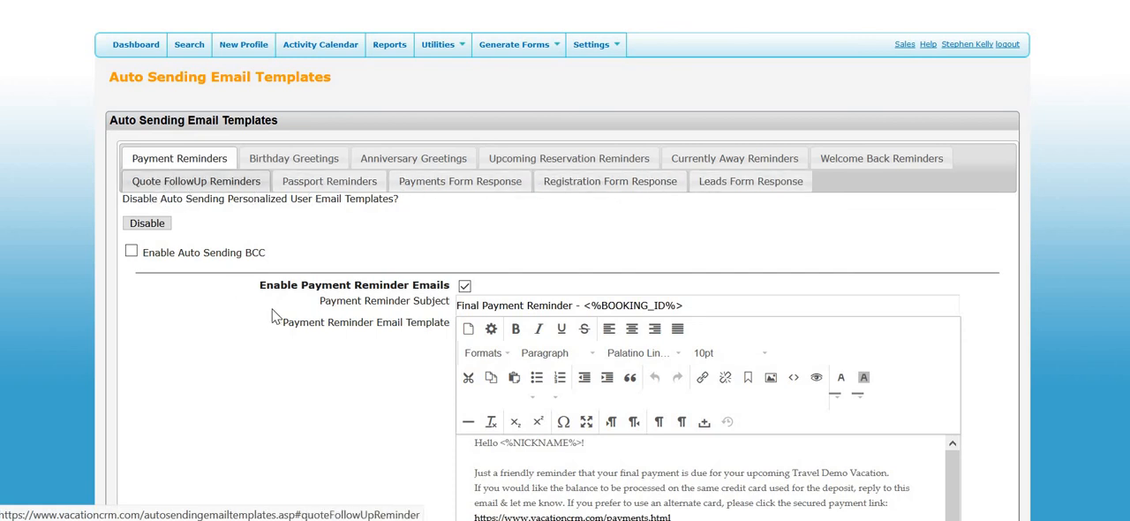
pyautogui.scroll(-3)
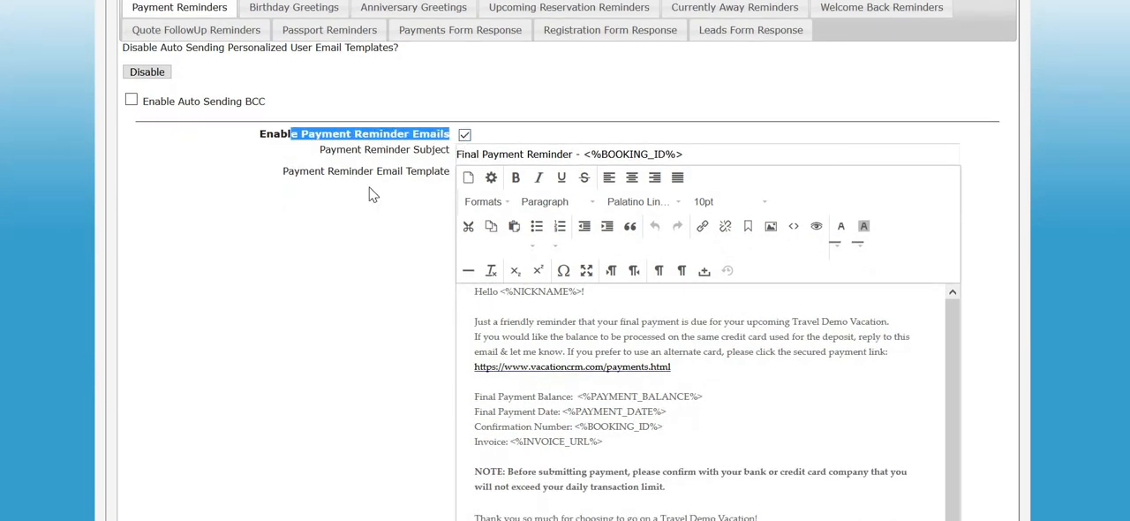
pyautogui.scroll(-3)
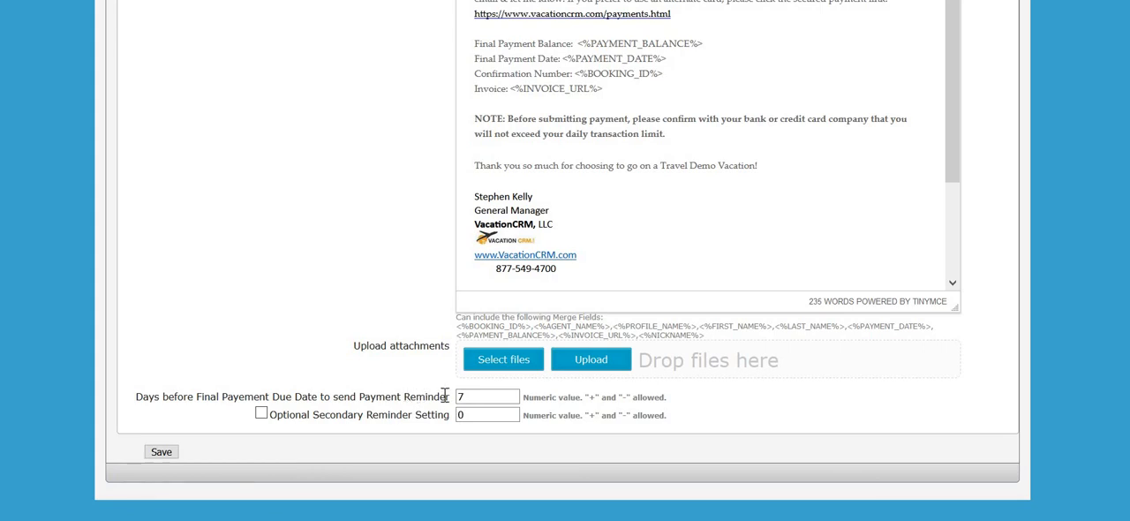
pyautogui.moveTo(357, 362)
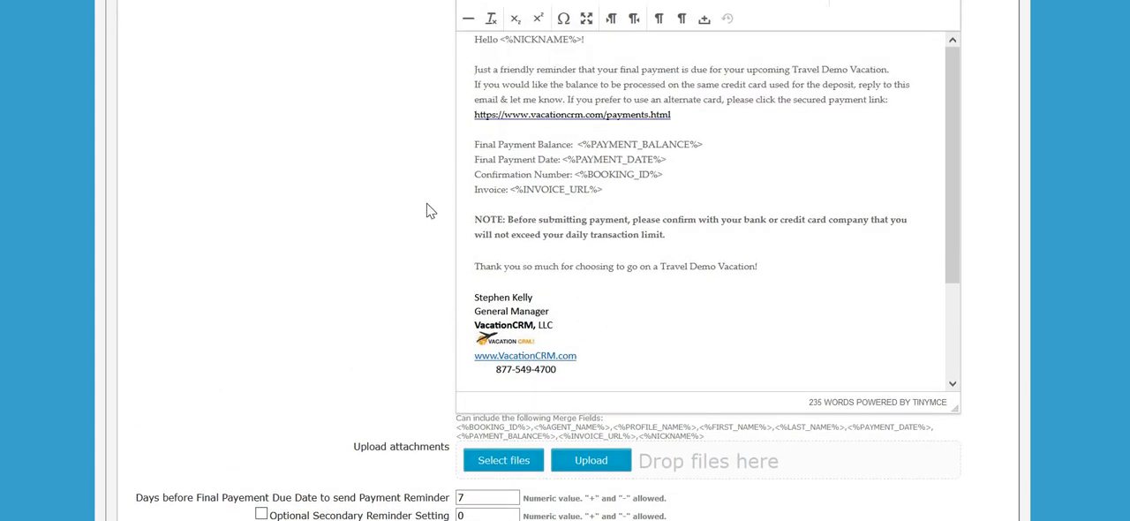
pyautogui.scroll(-3)
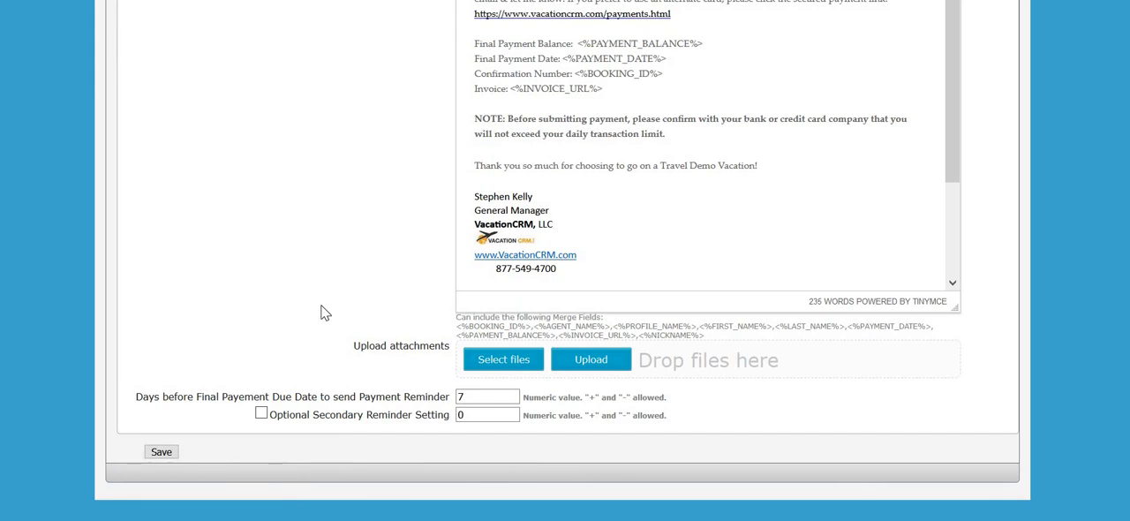
pyautogui.scroll(-3)
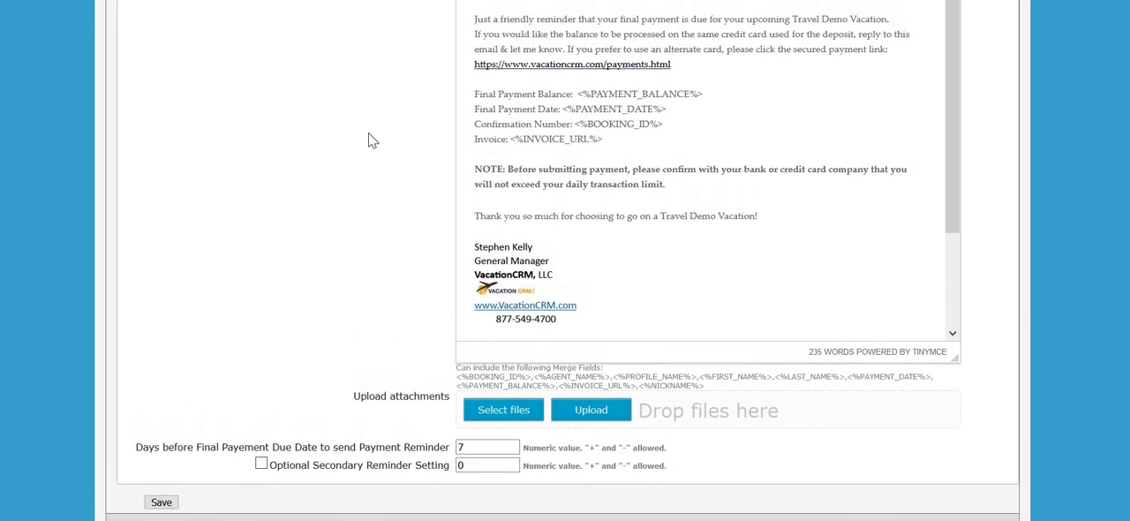
pyautogui.scroll(-3)
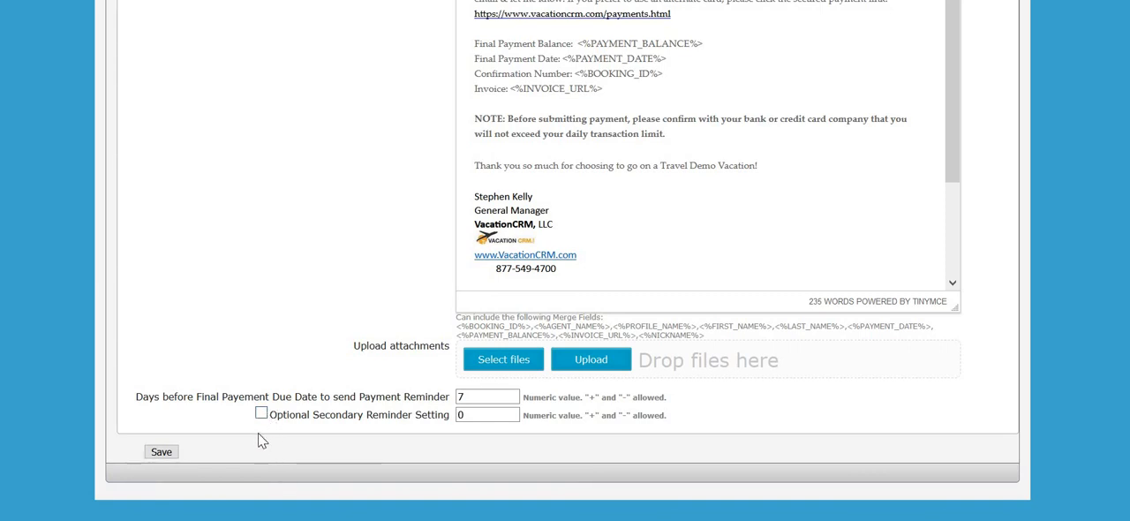
pyautogui.moveTo(291, 370)
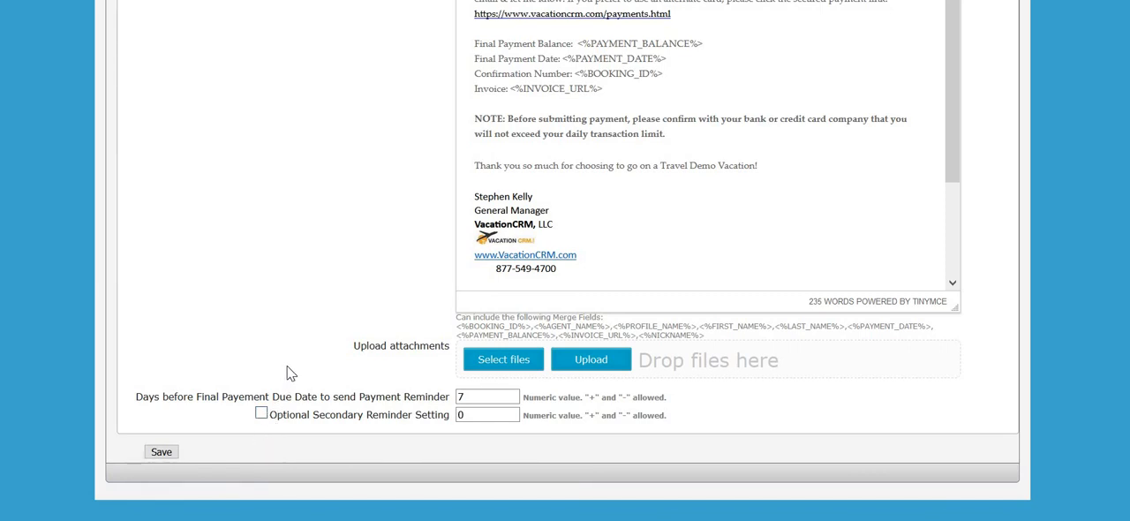
pyautogui.moveTo(297, 395); pyautogui.dragTo(413, 395)
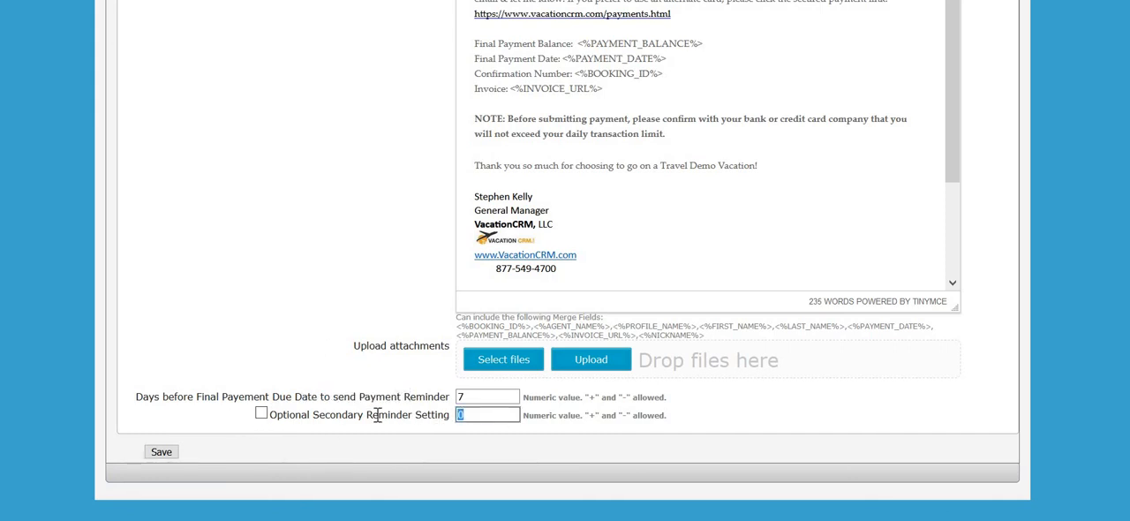
pyautogui.write('3')
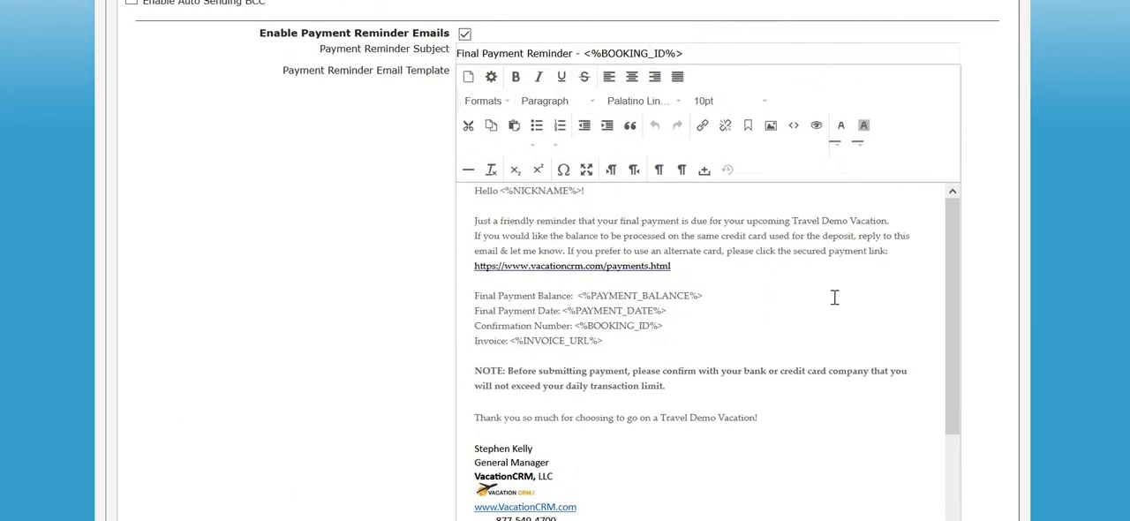
pyautogui.moveTo(572, 192)
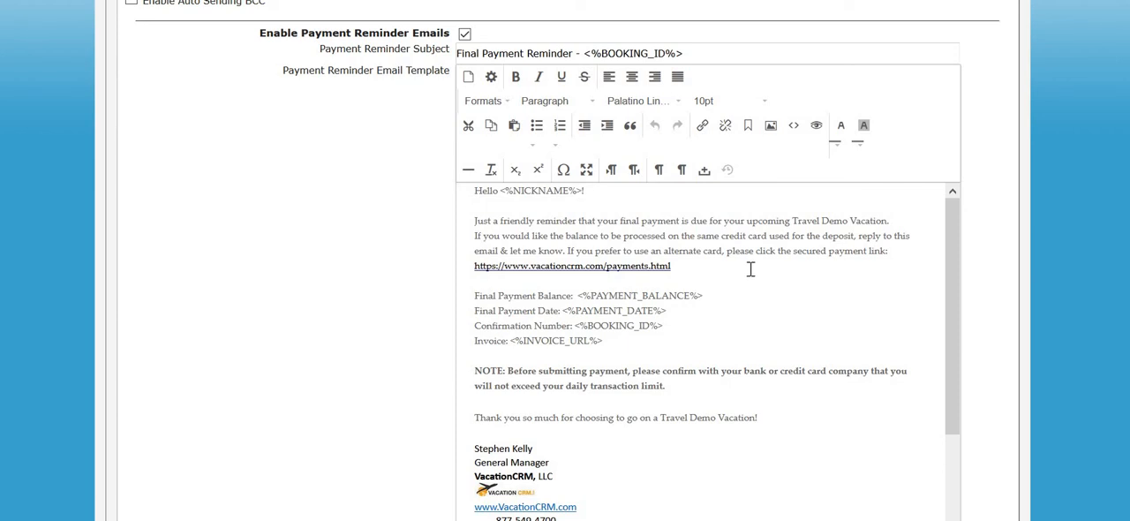
pyautogui.moveTo(862, 124)
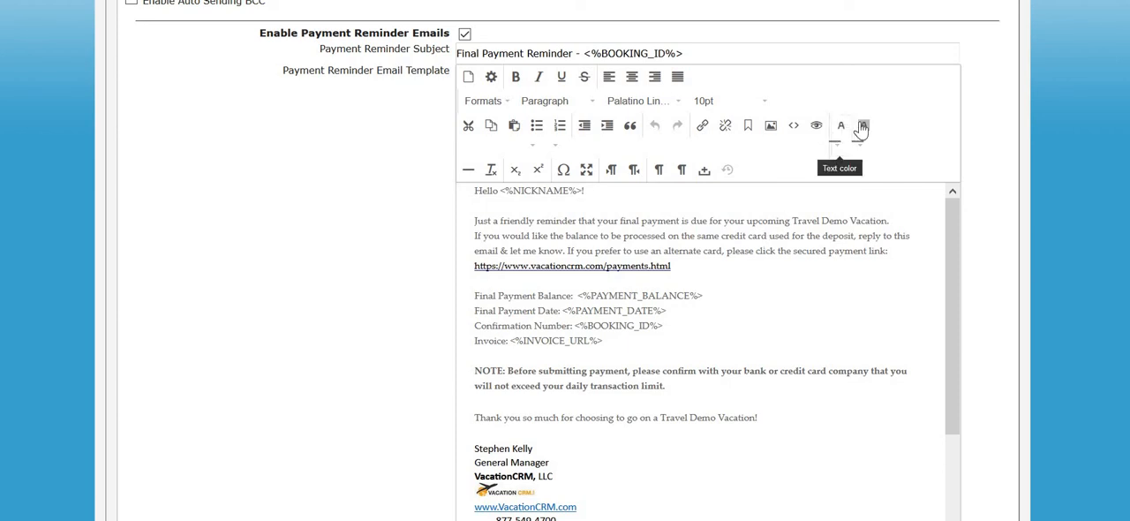
pyautogui.moveTo(769, 126)
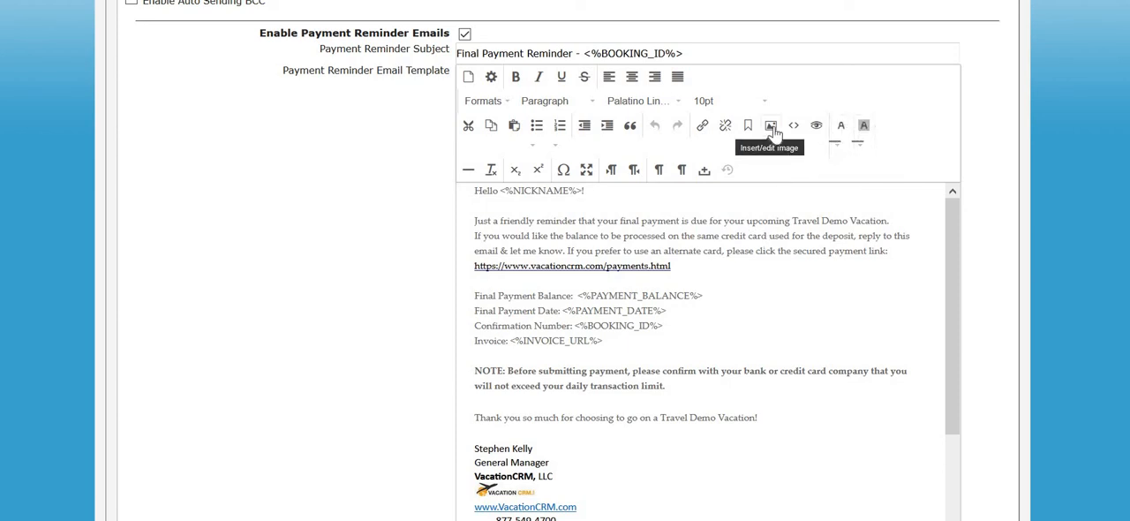
pyautogui.moveTo(816, 127)
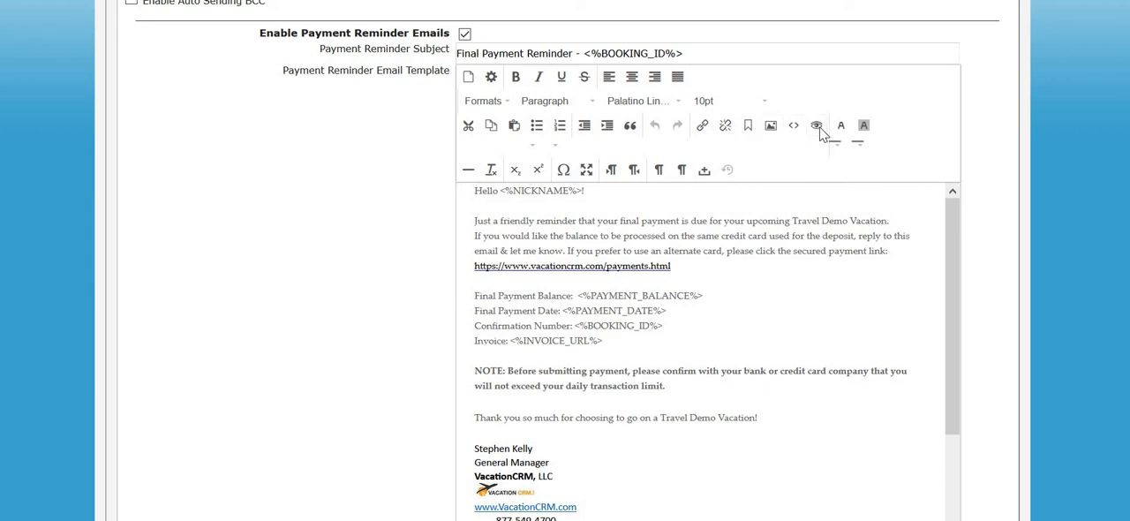
# Preview the payment reminder email, then switch Enable Payment Reminder Emails off.
pyautogui.click(815, 126)
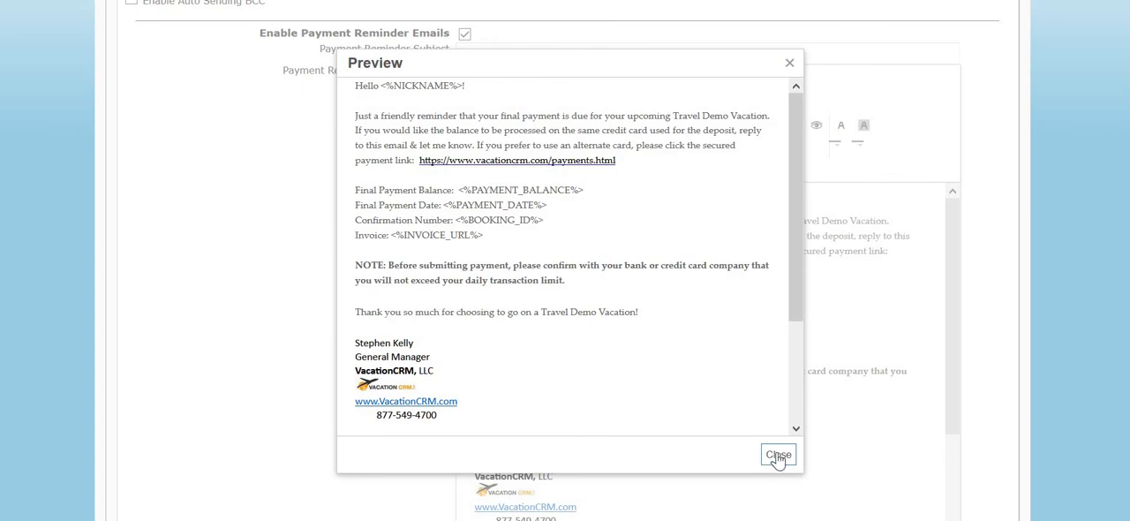
pyautogui.click(777, 454)
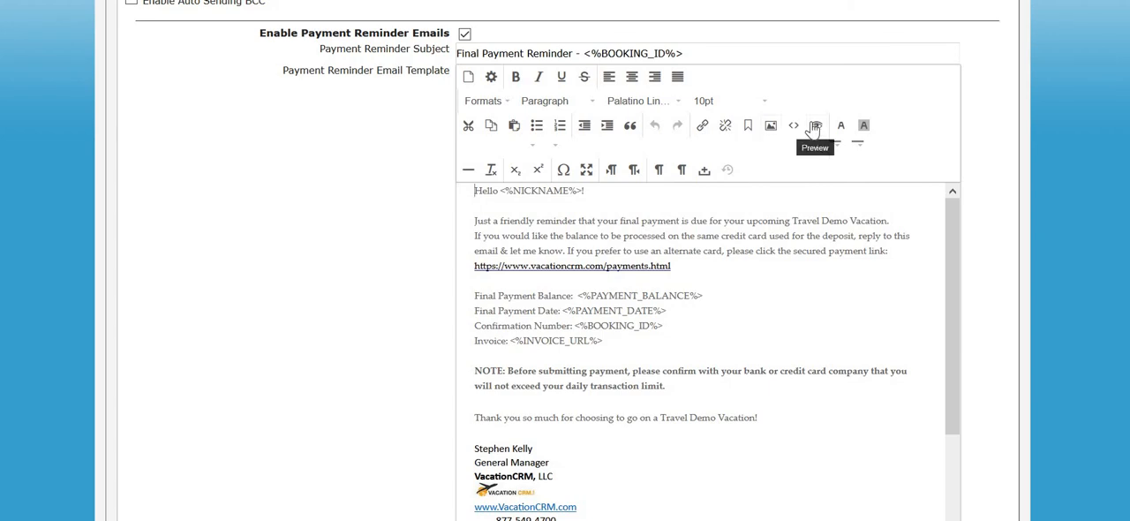
pyautogui.click(814, 126)
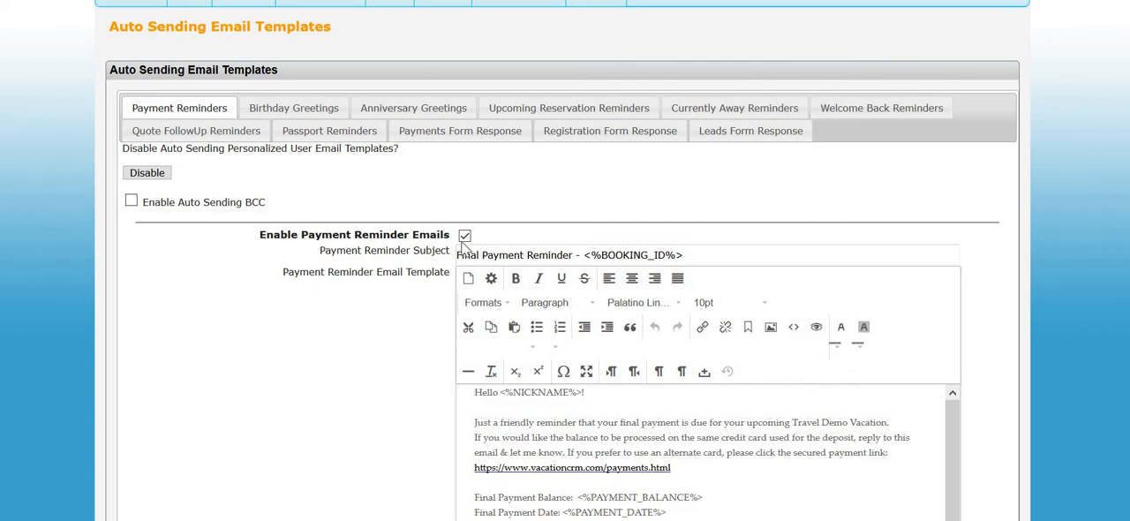
pyautogui.click(465, 237)
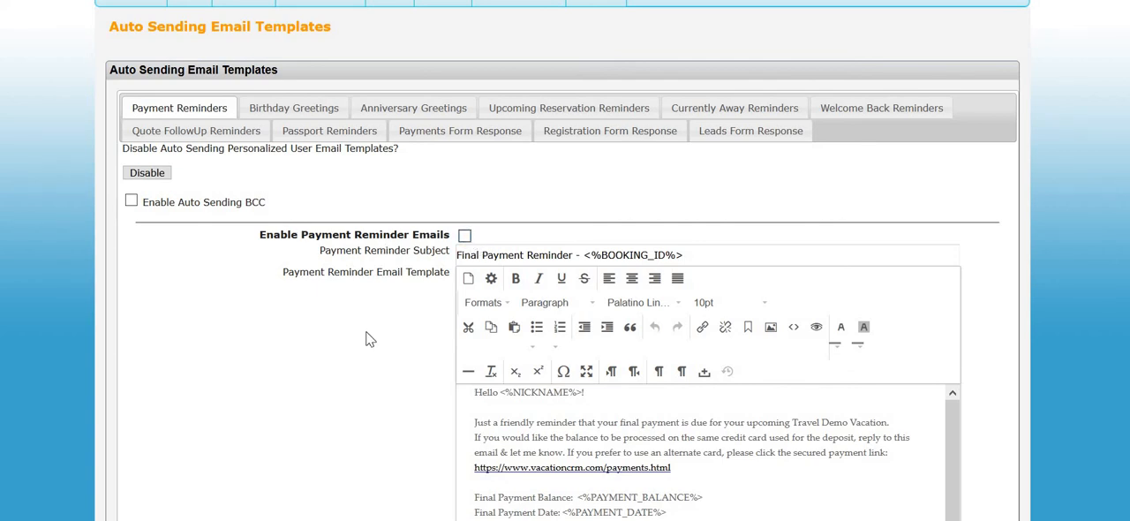
# Show the Birthday Greetings template body and dismiss the image settings unchanged.
pyautogui.click(293, 108)
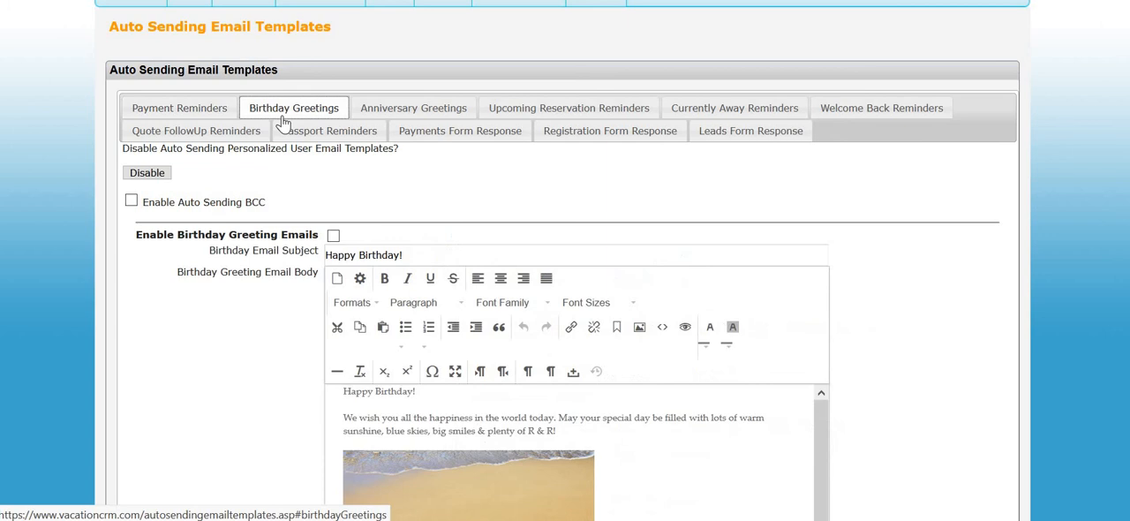
pyautogui.scroll(-3)
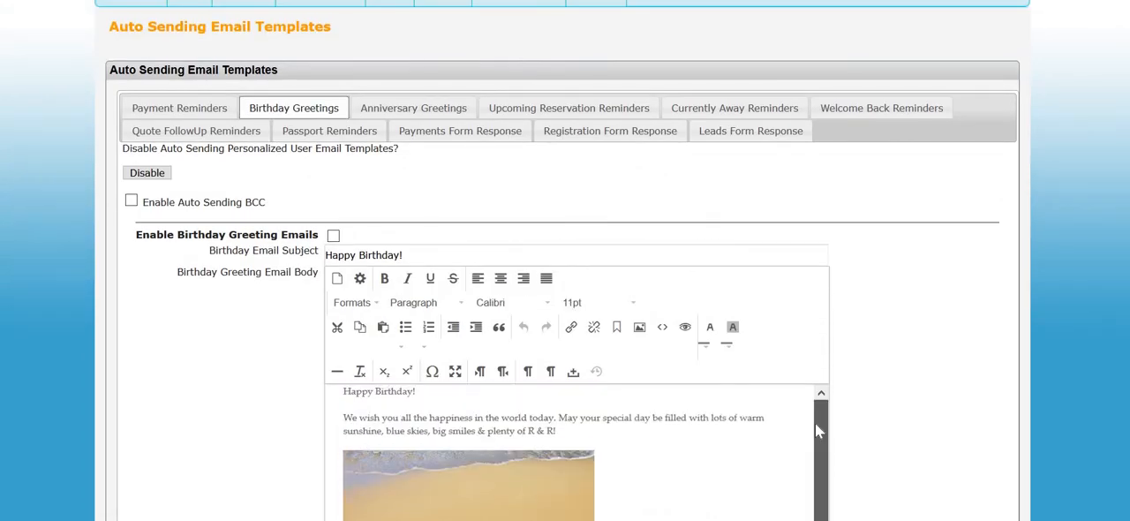
pyautogui.scroll(-3)
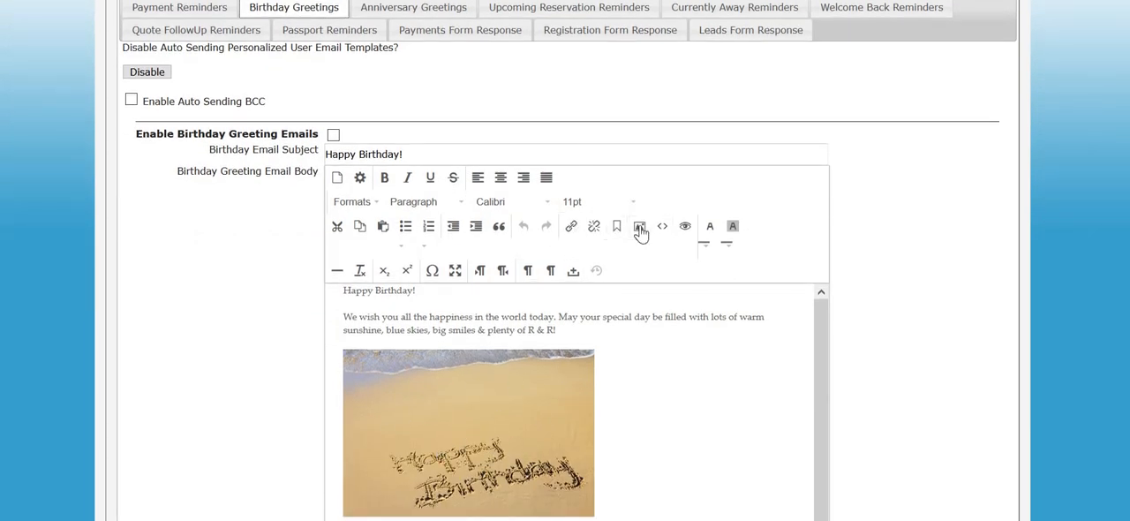
pyautogui.click(639, 226)
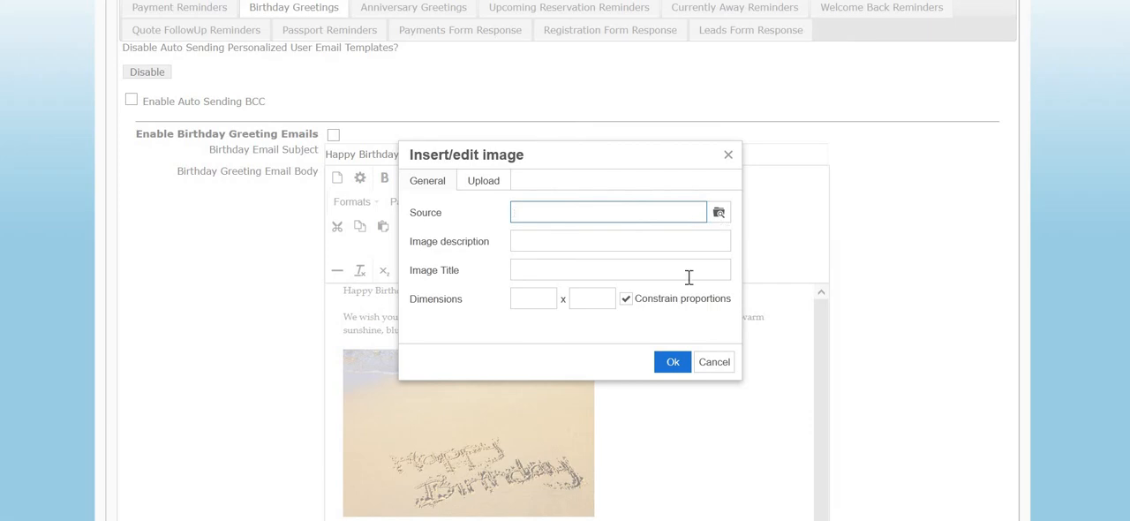
pyautogui.click(713, 362)
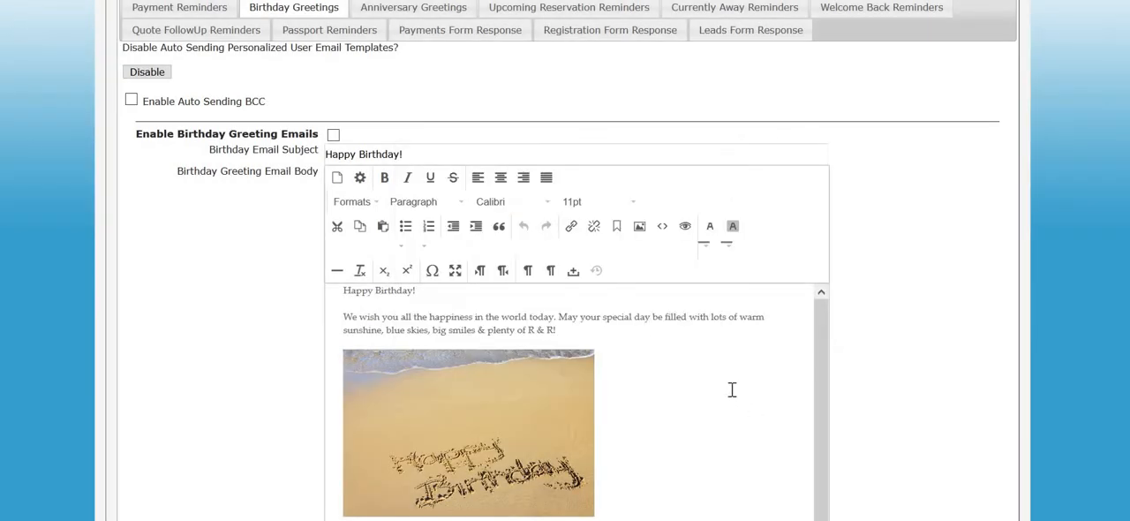
# Shrink the Happy Birthday sand picture by its corner handle and highlight the signature block.
pyautogui.click(468, 433)
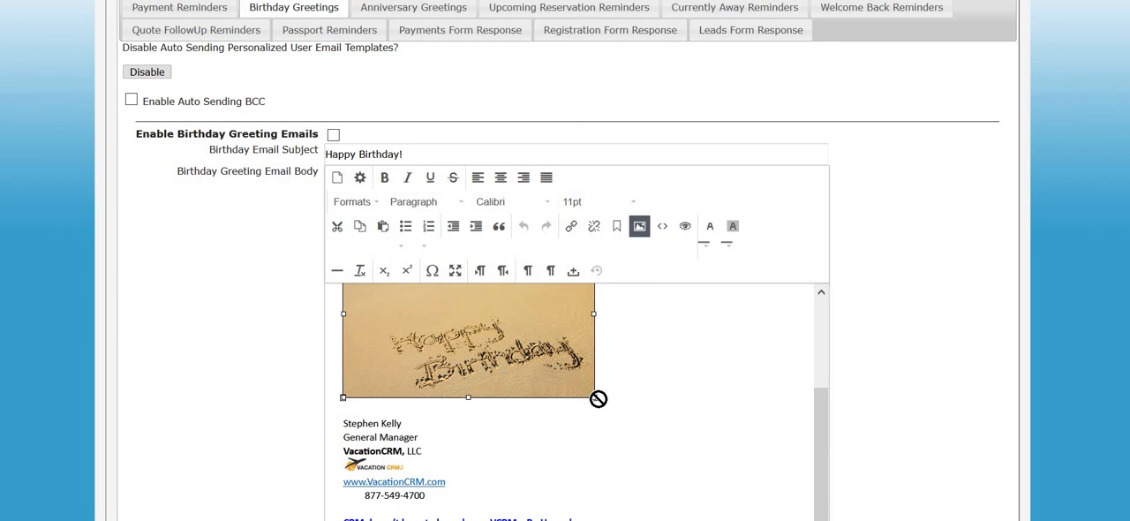
pyautogui.moveTo(593, 395); pyautogui.dragTo(597, 399)
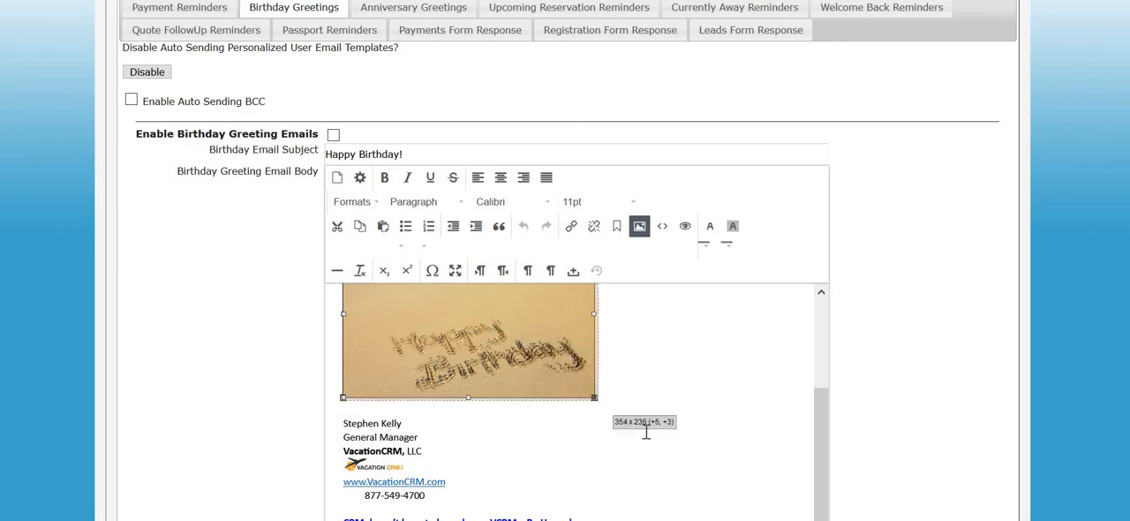
pyautogui.moveTo(593, 396); pyautogui.dragTo(614, 411)
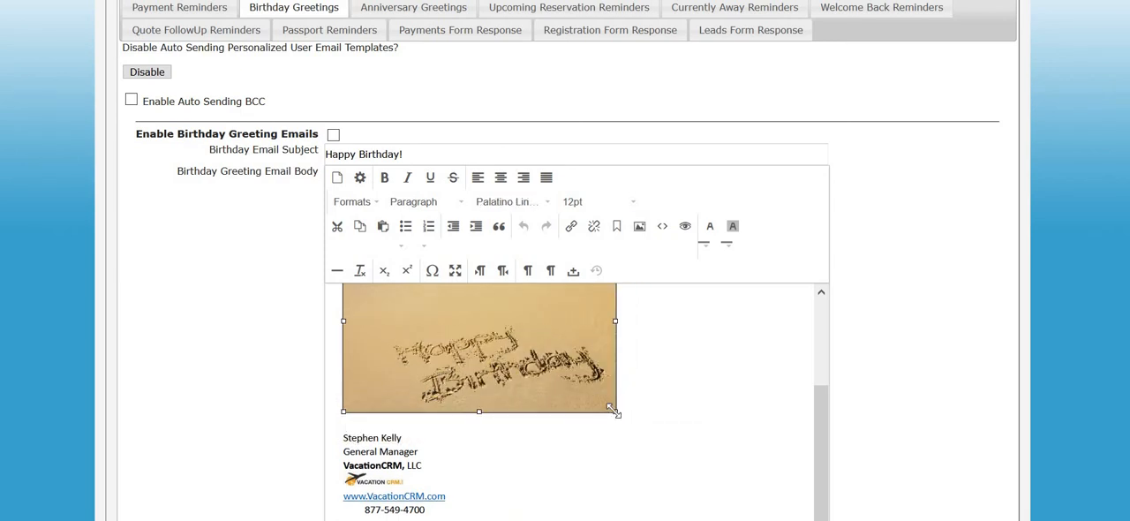
pyautogui.moveTo(616, 409); pyautogui.dragTo(579, 395)
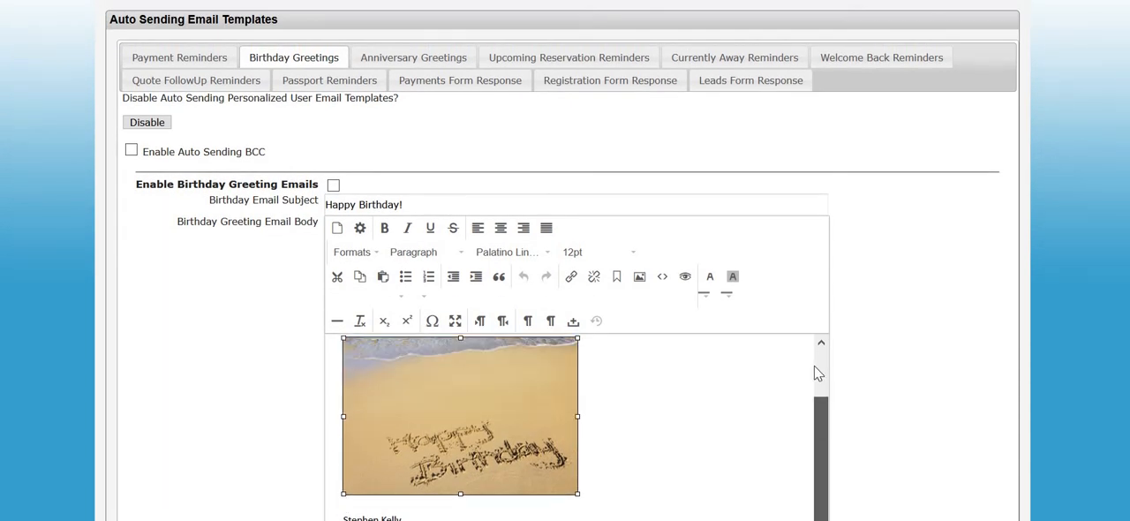
pyautogui.scroll(-3)
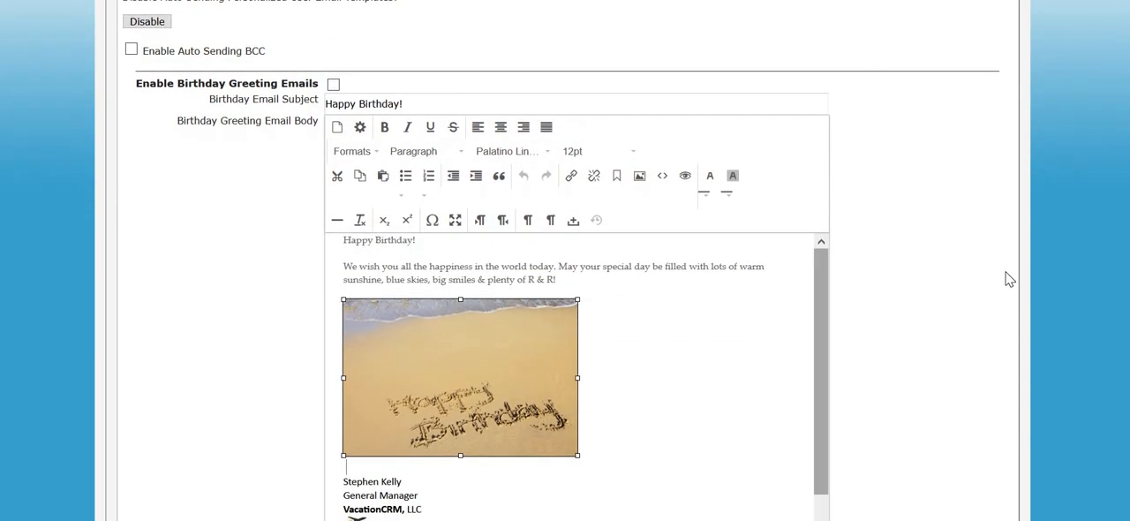
pyautogui.scroll(-3)
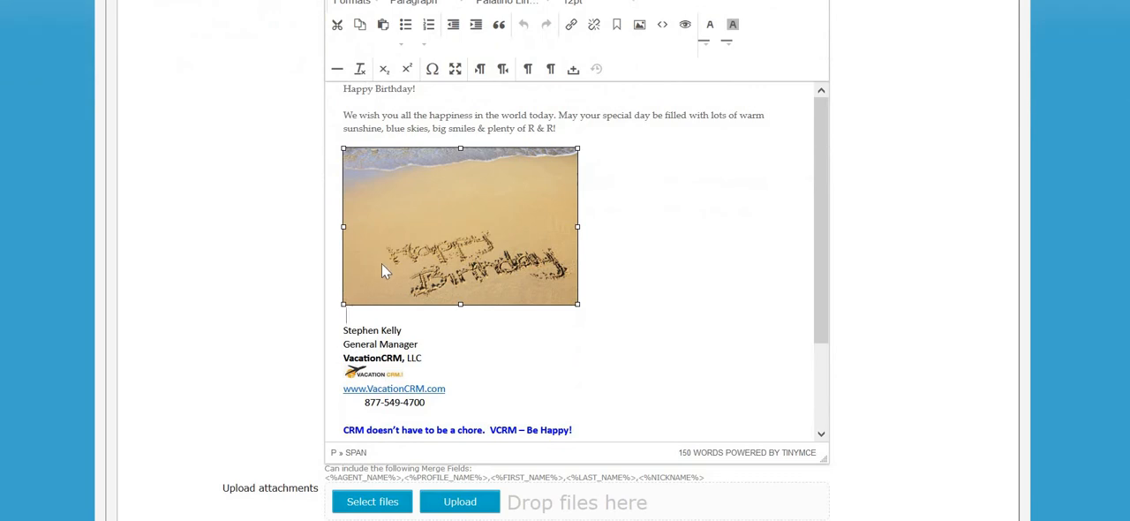
pyautogui.moveTo(177, 306)
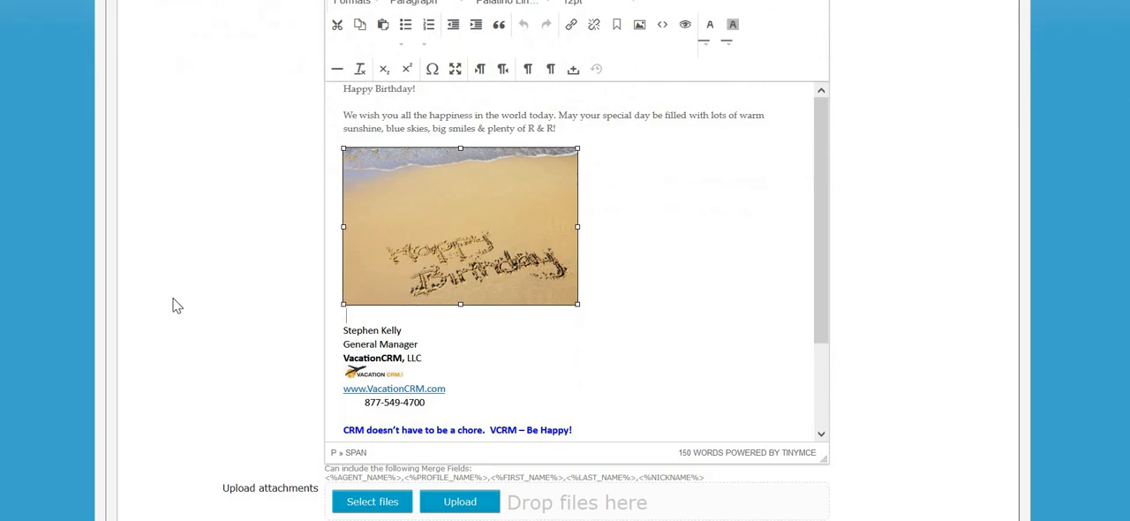
pyautogui.moveTo(344, 328); pyautogui.dragTo(444, 389)
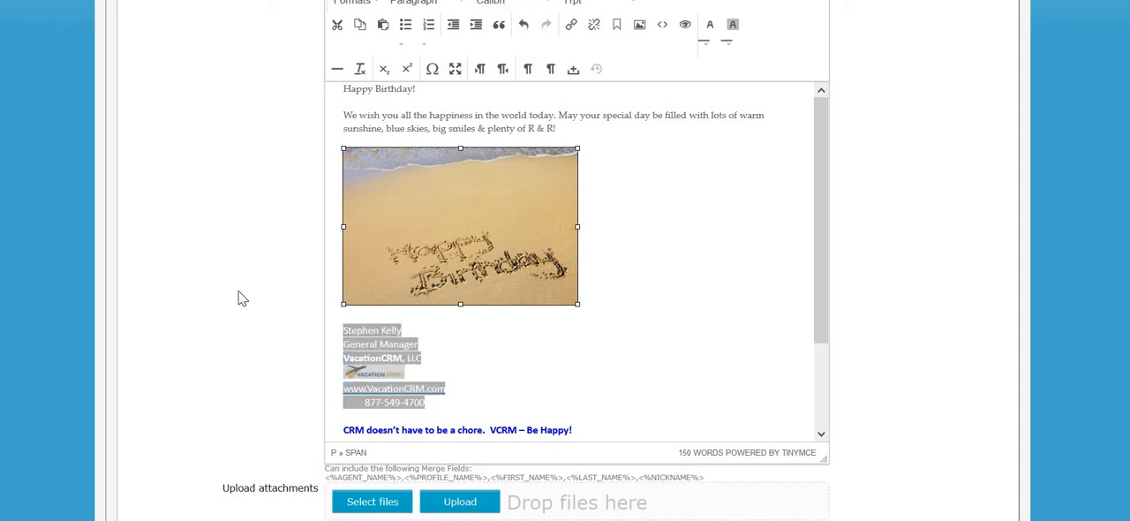
pyautogui.scroll(-3)
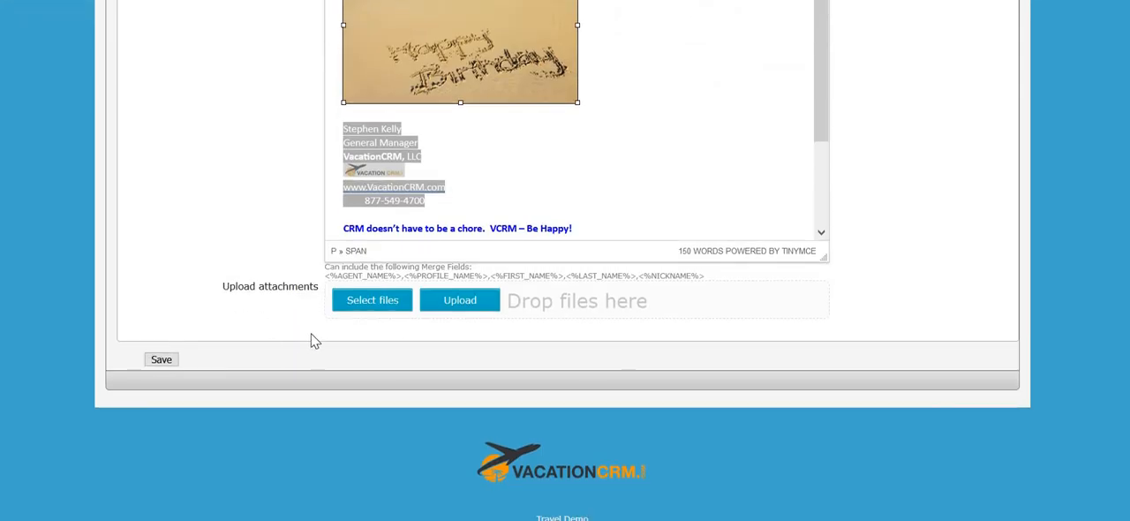
pyautogui.moveTo(170, 226)
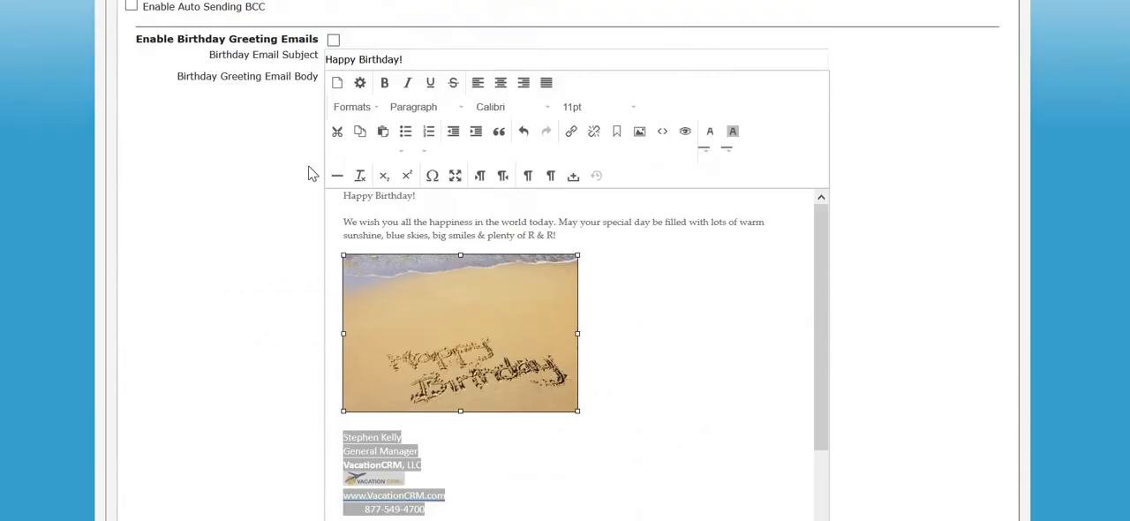
# Load the Package upcoming-reservation reminder with subject 'Have an amazing trip!' and checklist body.
pyautogui.click(413, 64)
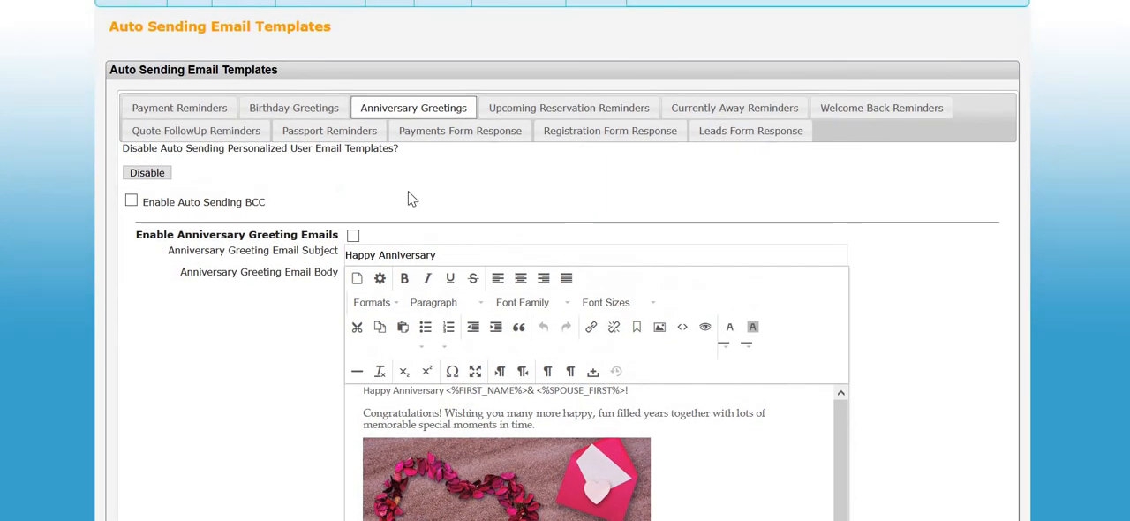
pyautogui.click(568, 106)
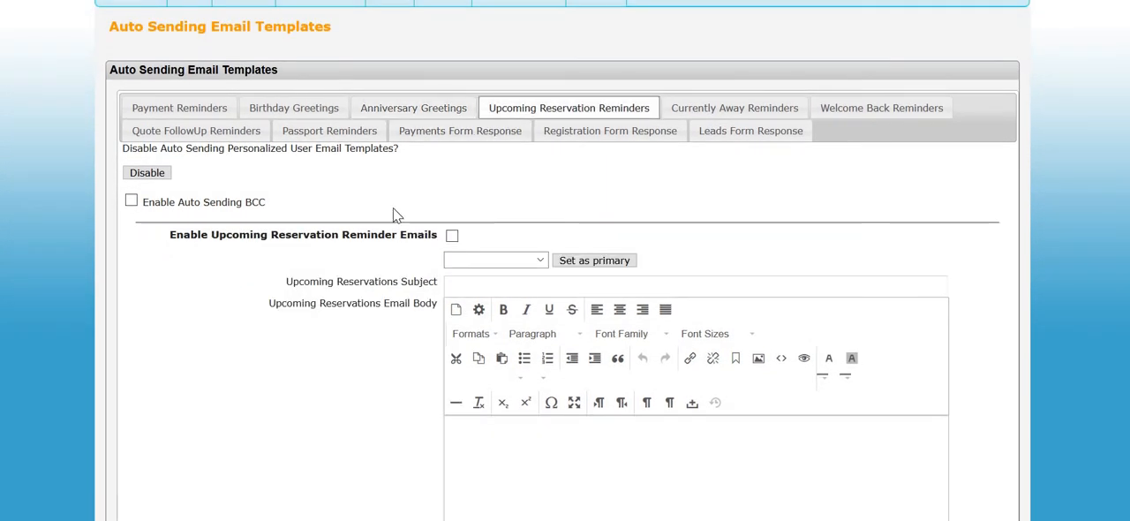
pyautogui.moveTo(410, 234)
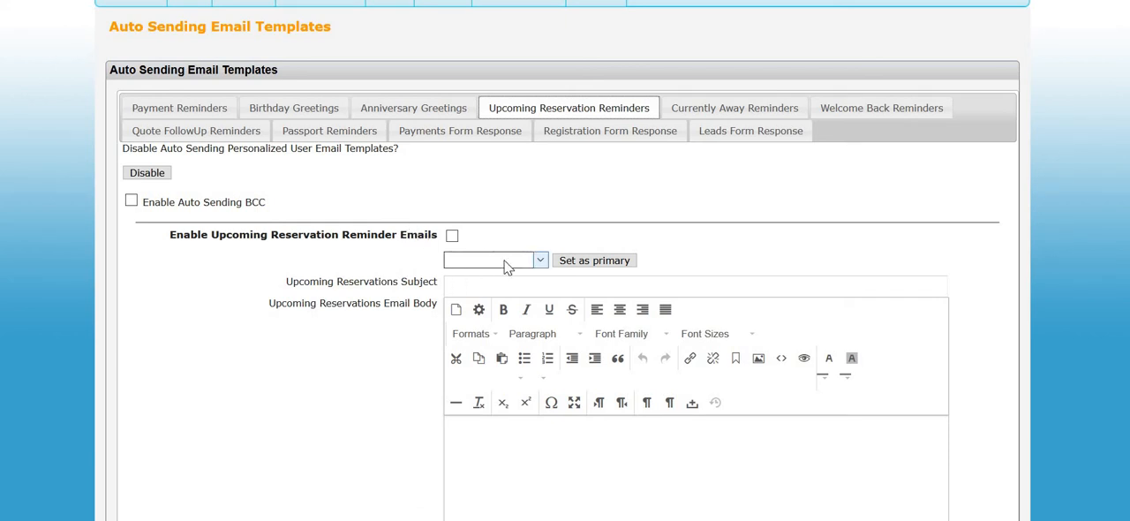
pyautogui.click(491, 260)
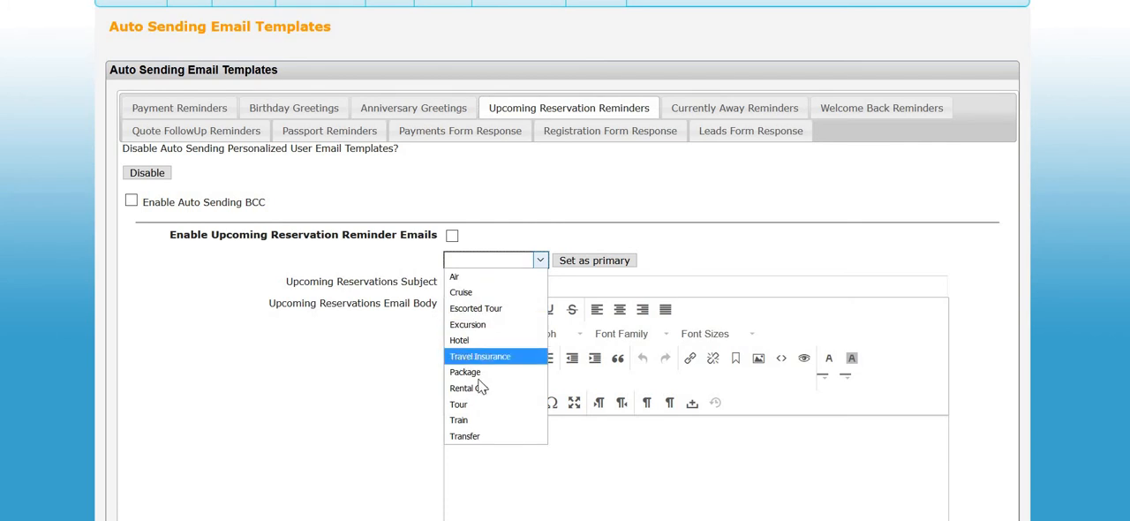
pyautogui.click(466, 370)
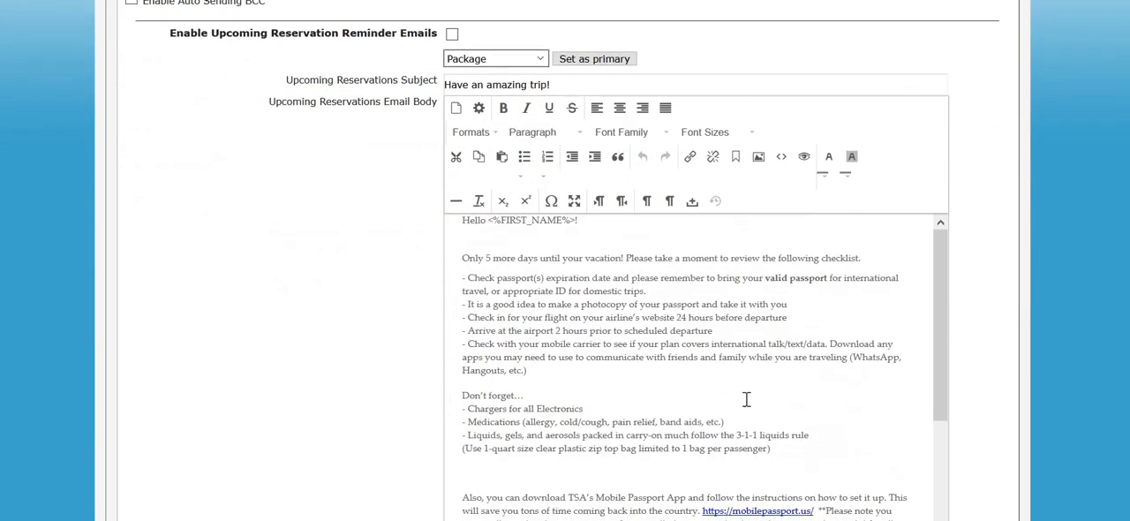
pyautogui.moveTo(501, 406)
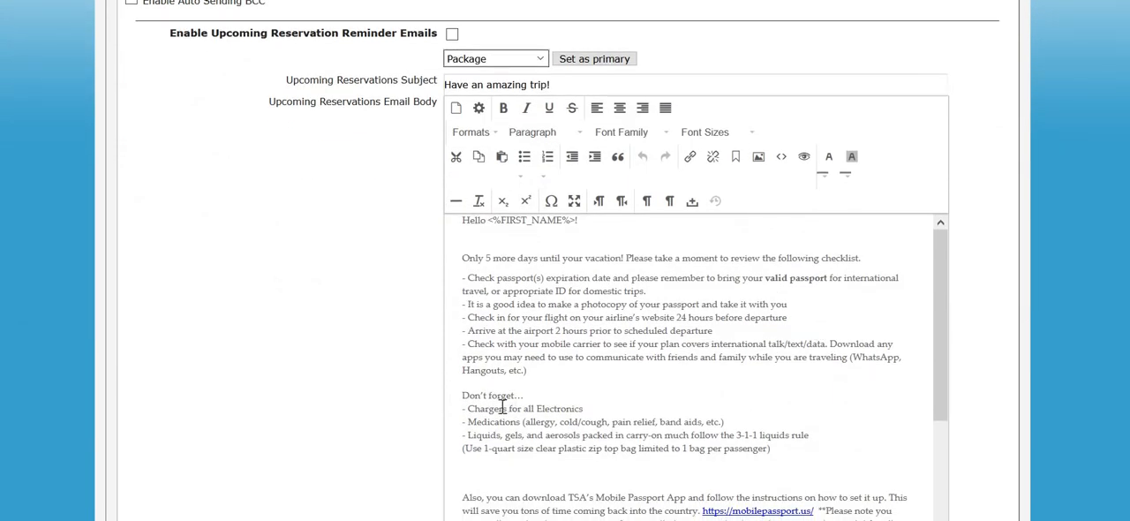
pyautogui.moveTo(488, 110)
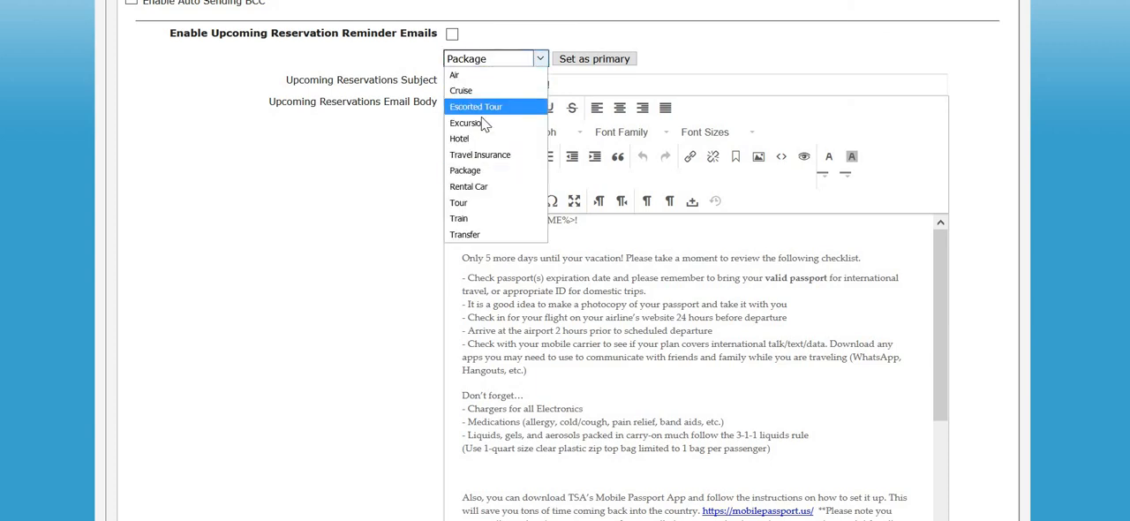
# View the empty Cruise template, then bring back the Package reminder as the primary one.
pyautogui.click(459, 88)
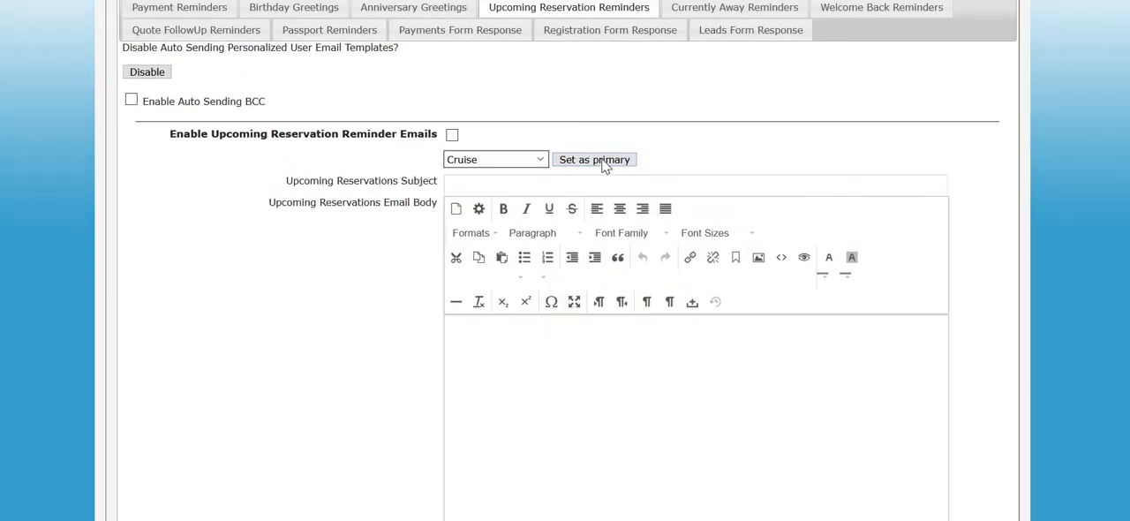
pyautogui.moveTo(721, 137)
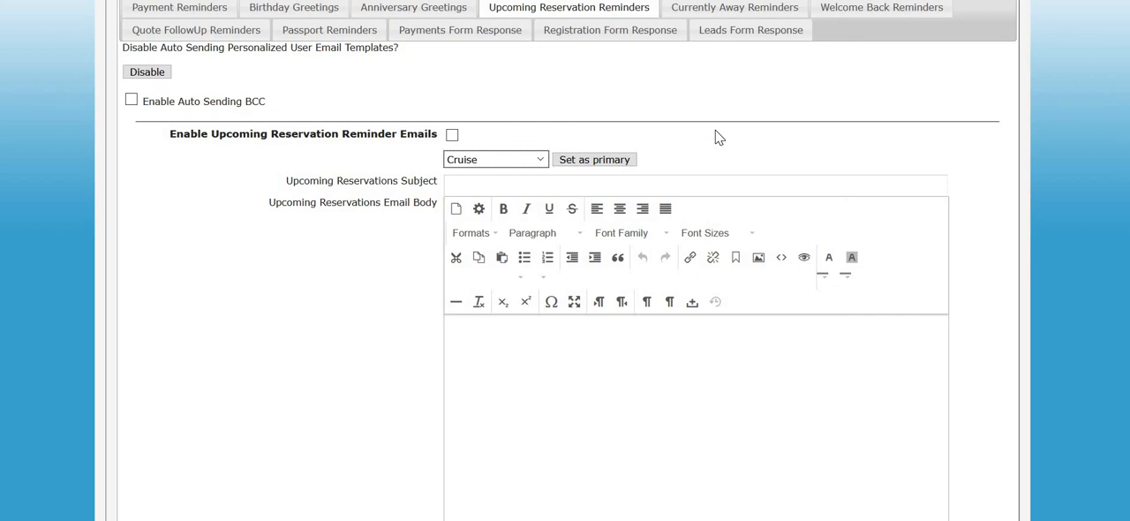
pyautogui.click(494, 159)
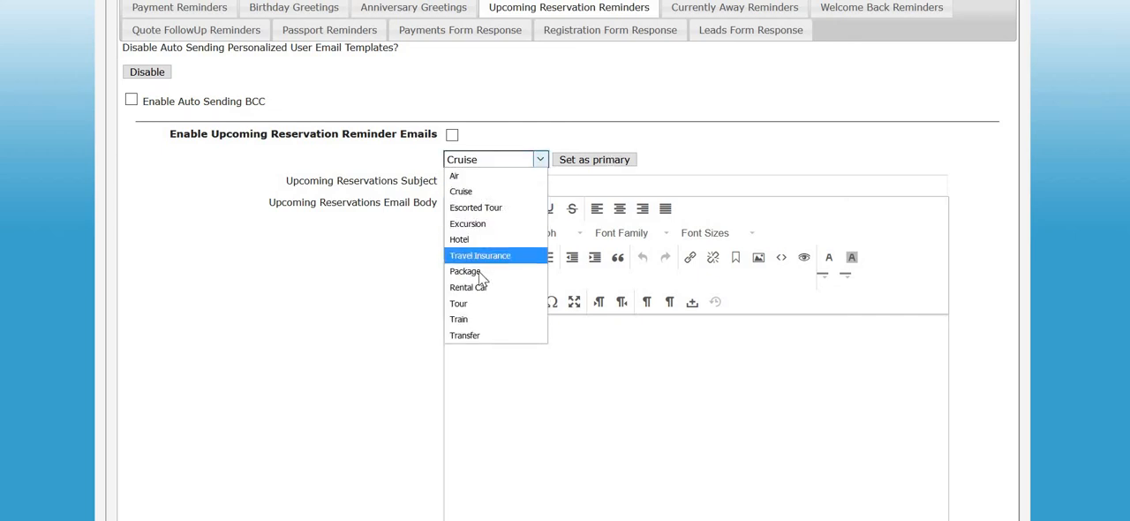
pyautogui.click(466, 272)
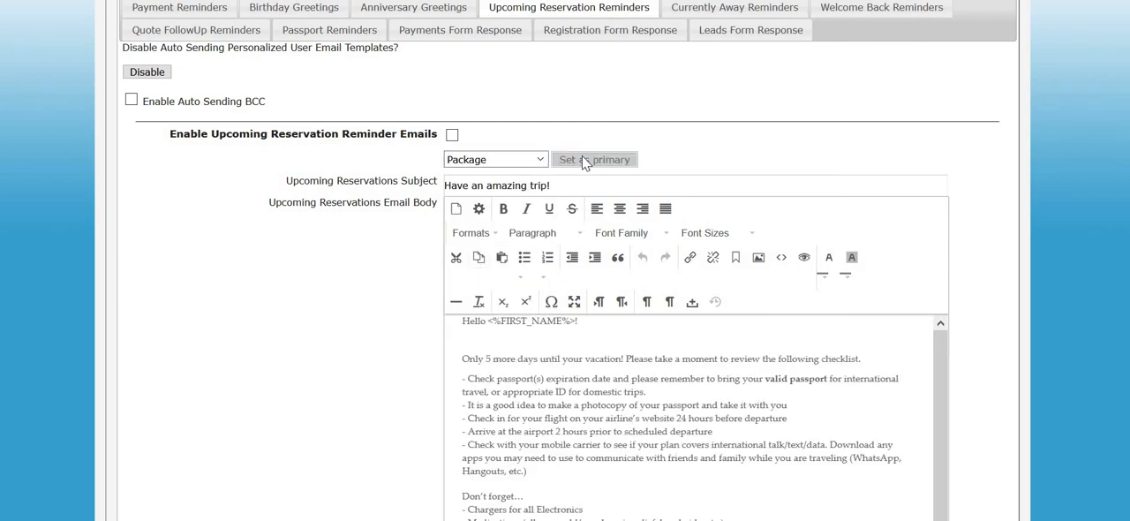
pyautogui.moveTo(757, 130)
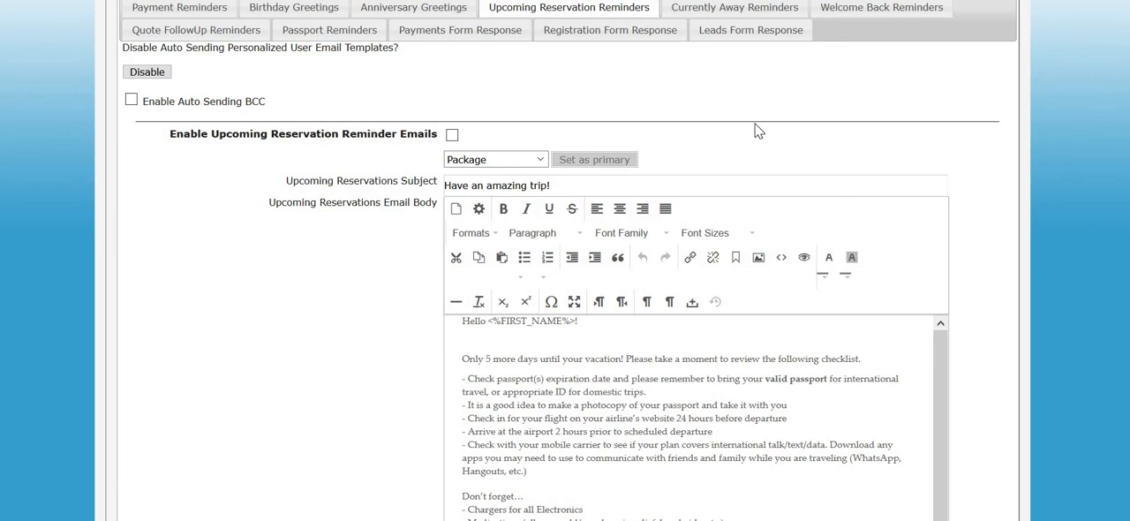
pyautogui.moveTo(544, 416)
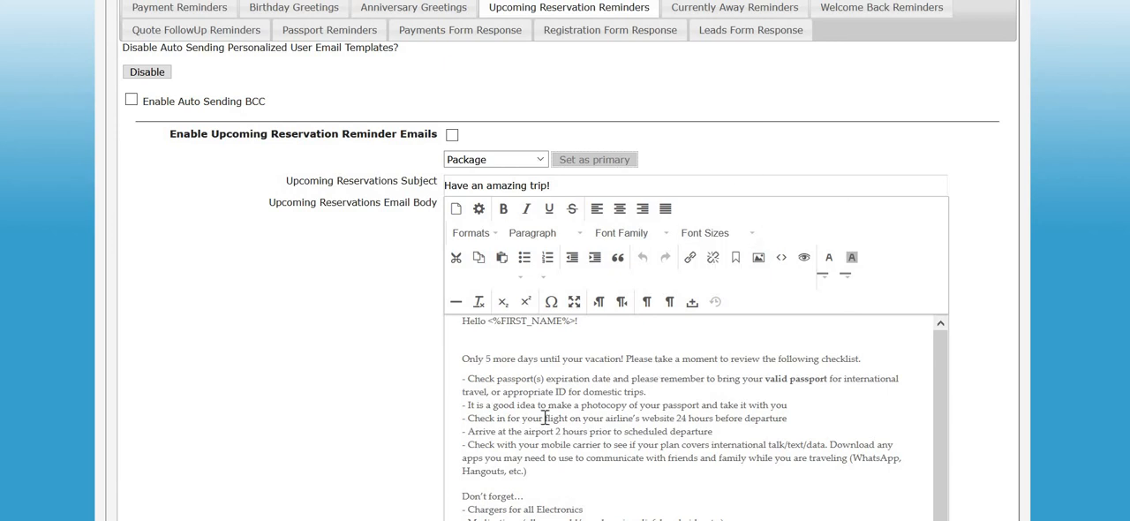
pyautogui.moveTo(286, 274)
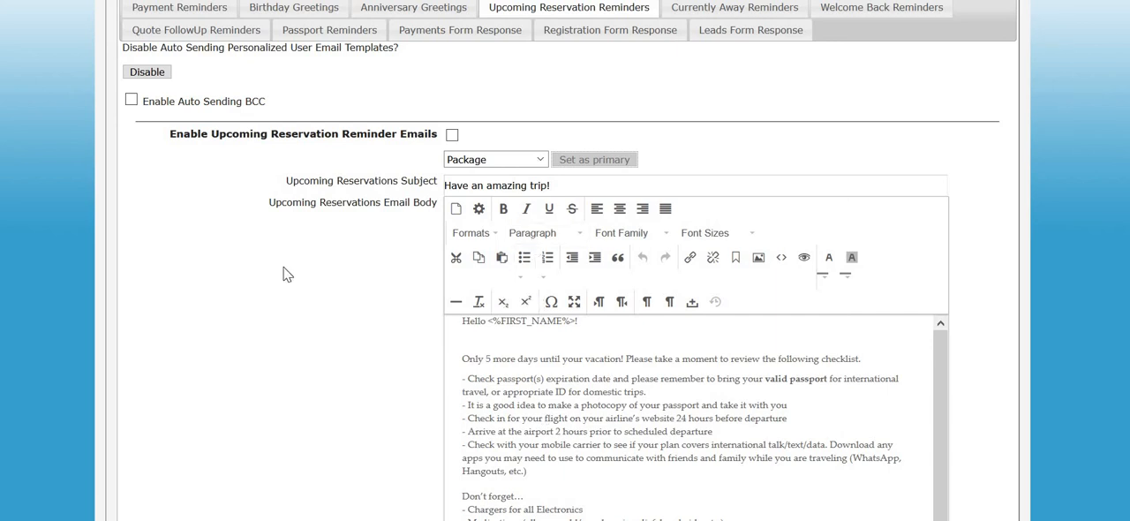
pyautogui.scroll(-3)
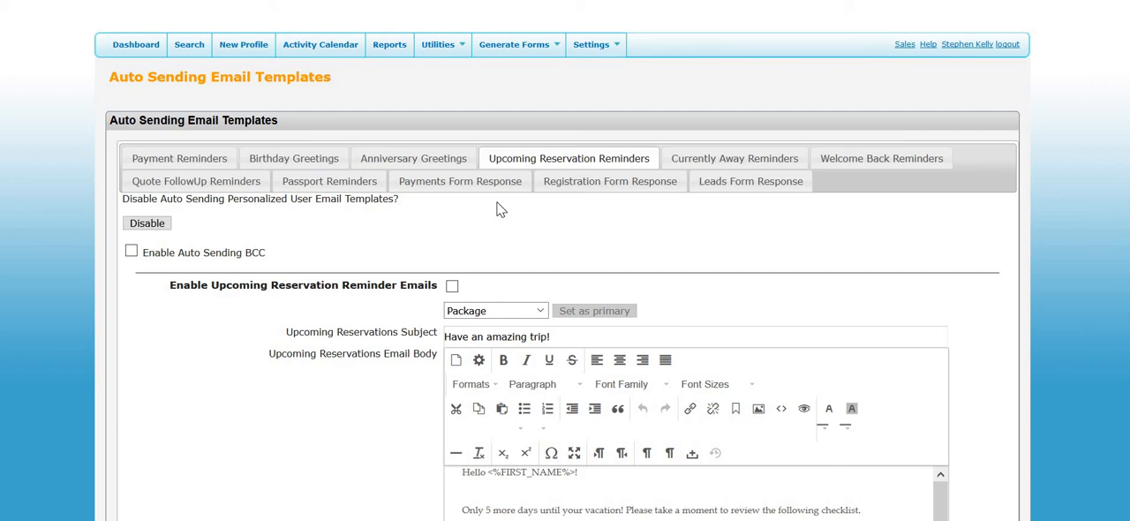
pyautogui.moveTo(466, 196)
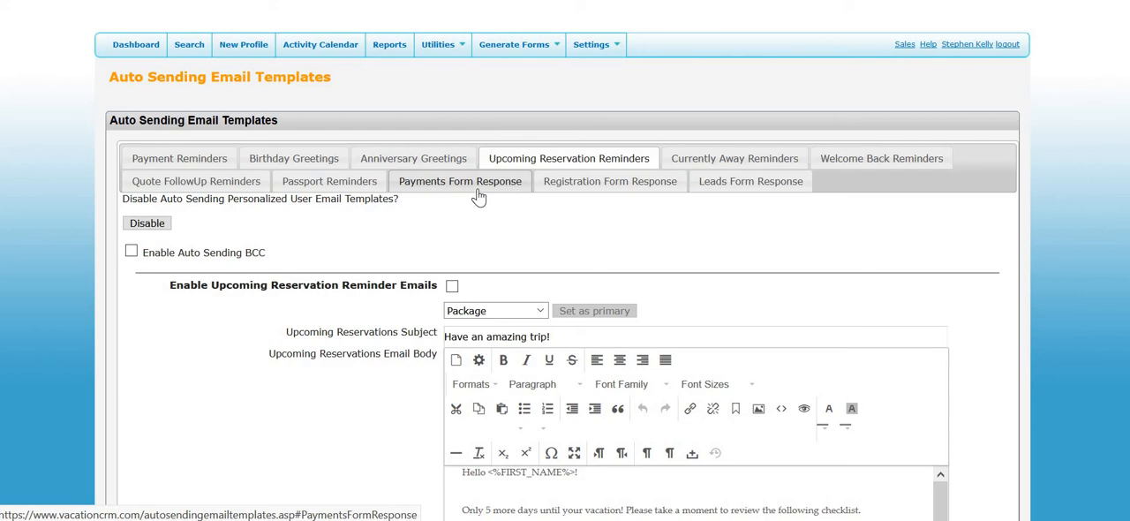
# Show the enabled Payments Form Response email 'Thank you for your payment' with agent signature.
pyautogui.click(459, 180)
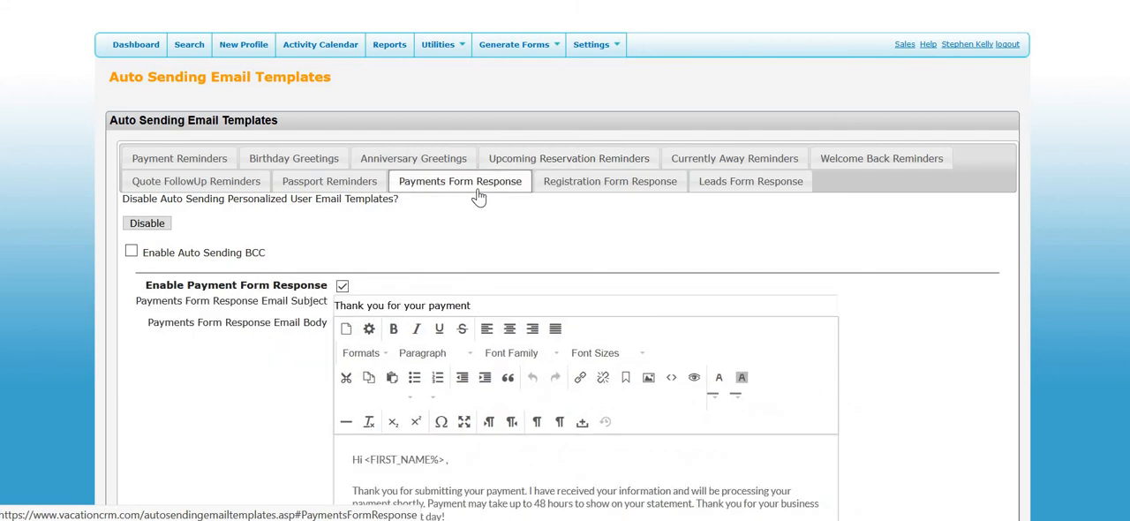
pyautogui.scroll(-3)
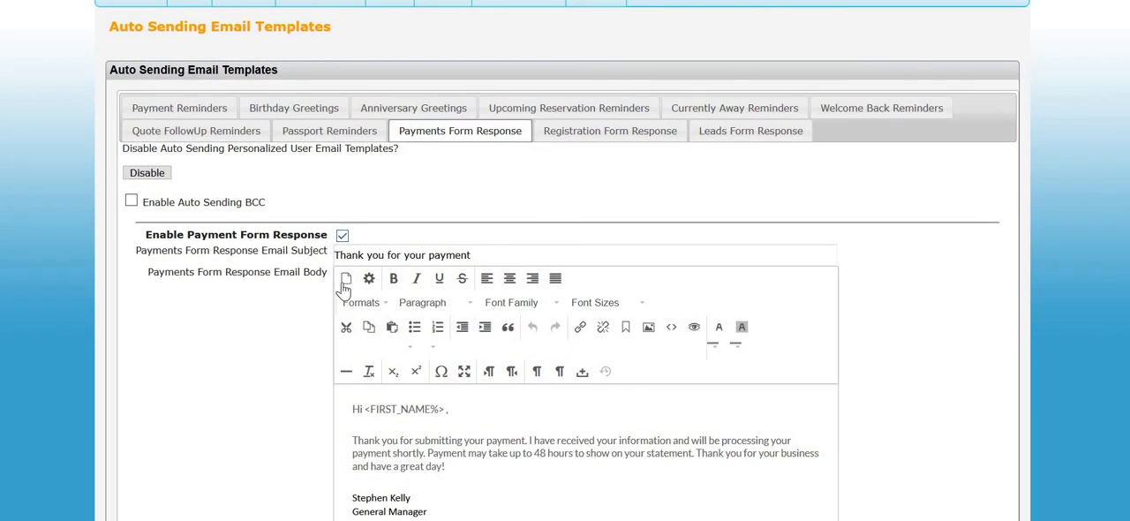
pyautogui.scroll(-3)
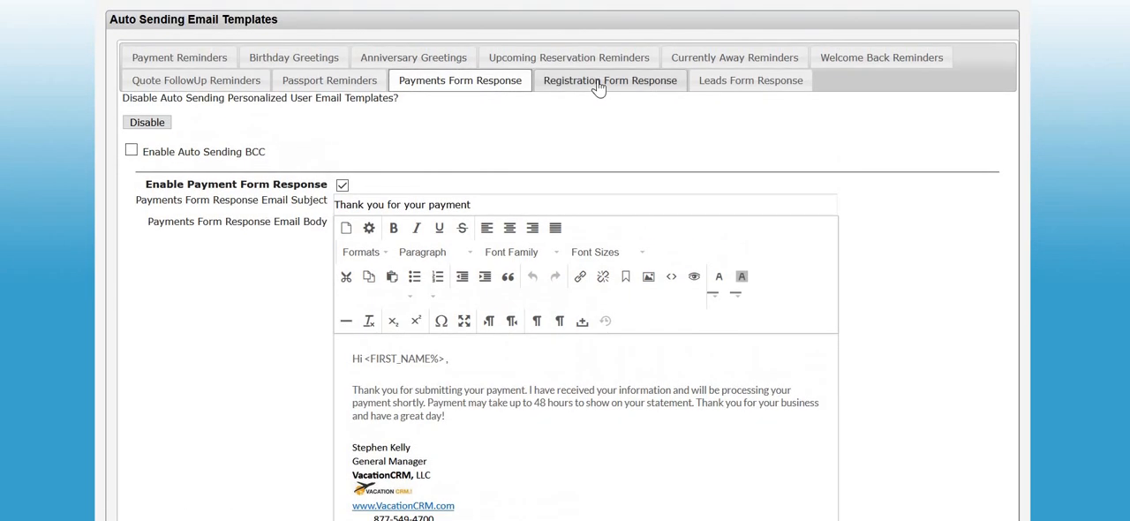
# Show the Leads Form Response settings, still disabled with an empty body.
pyautogui.click(611, 81)
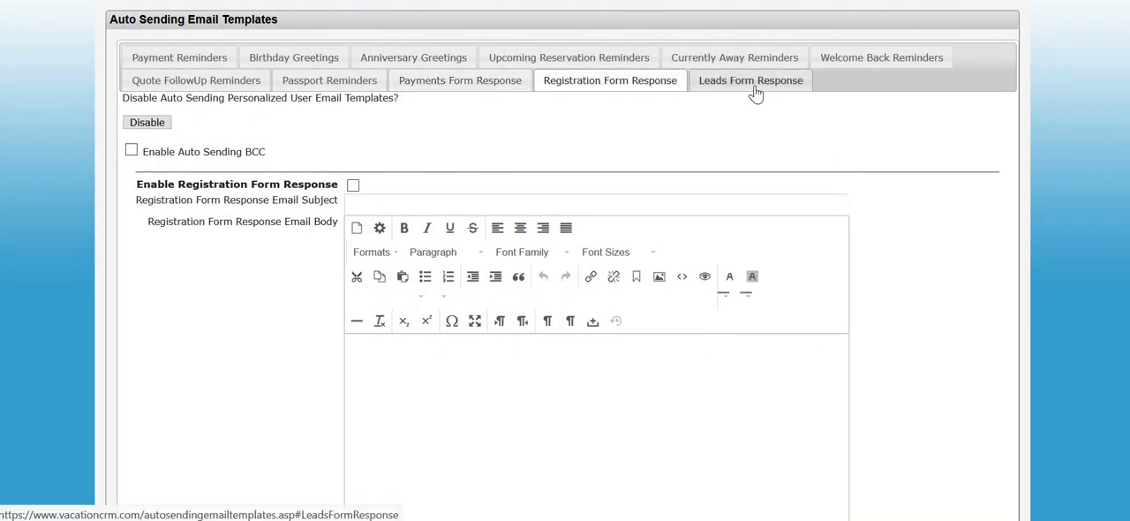
pyautogui.click(749, 81)
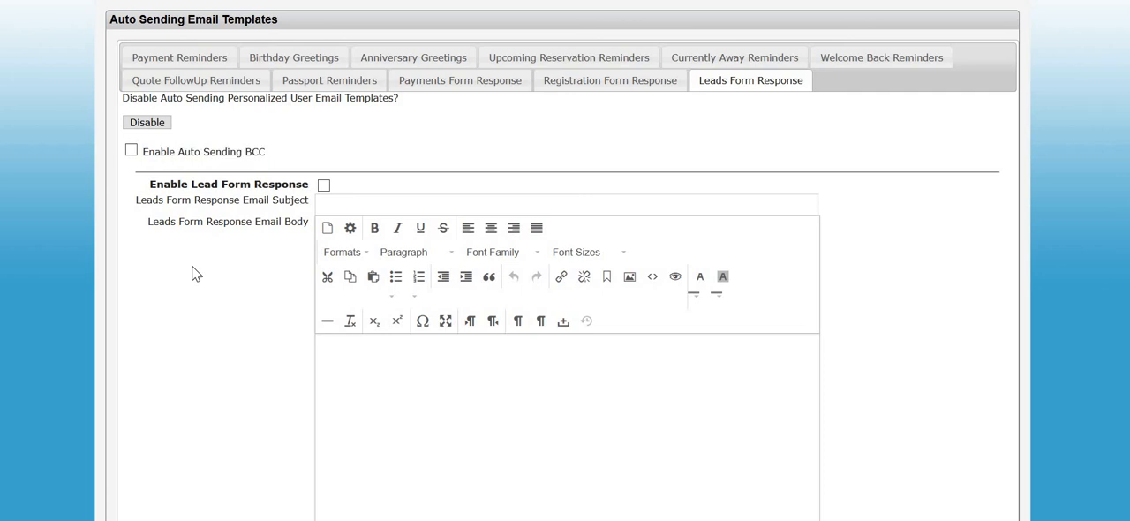
pyautogui.moveTo(177, 265)
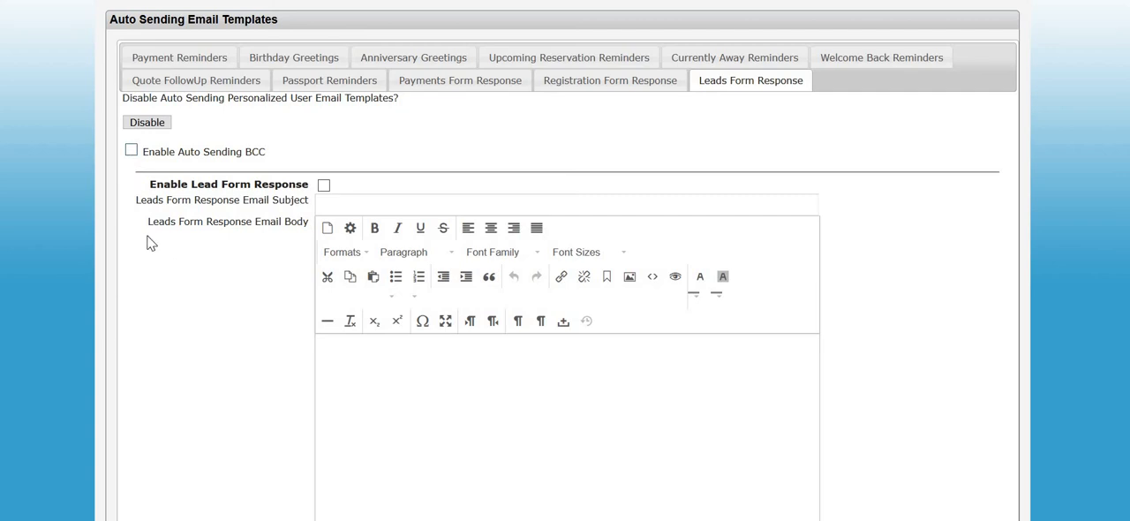
pyautogui.moveTo(196, 176)
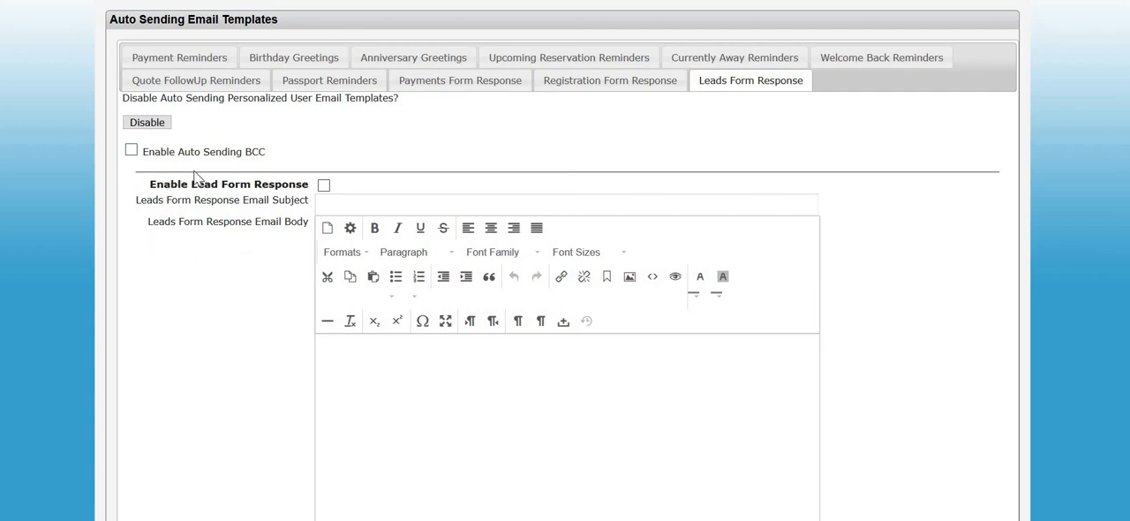
pyautogui.moveTo(224, 156)
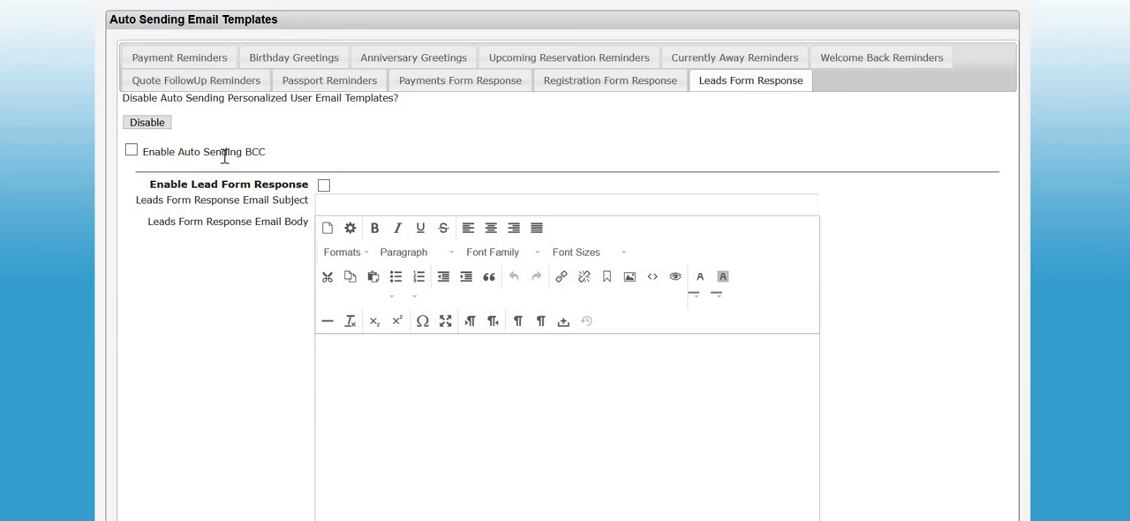
pyautogui.moveTo(219, 155)
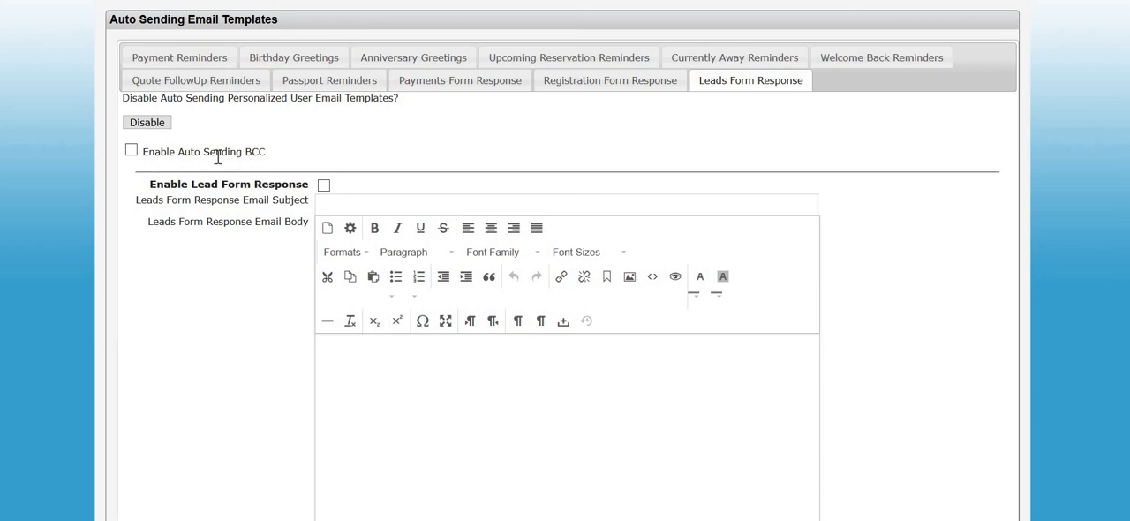